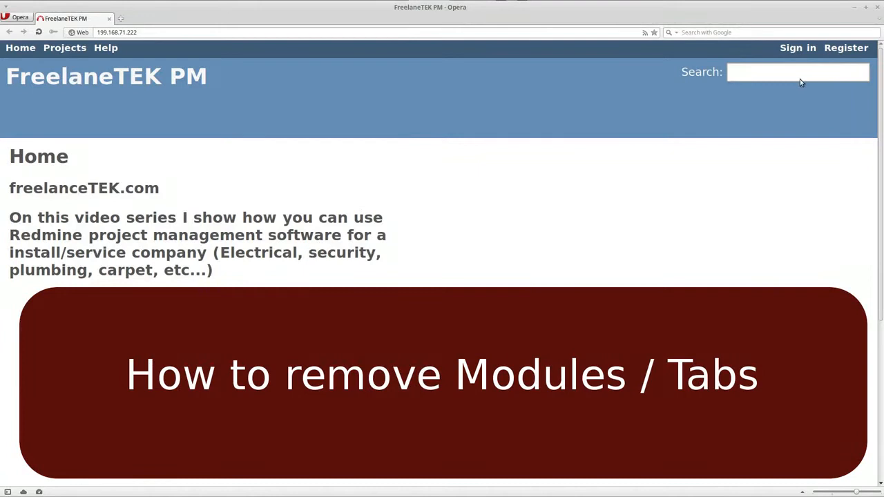
Step: Sign in to the FreelaneTEK PM site with the 'freelanc…' administrator login and password
{"action": "left_click", "coordinate": [798, 47]}
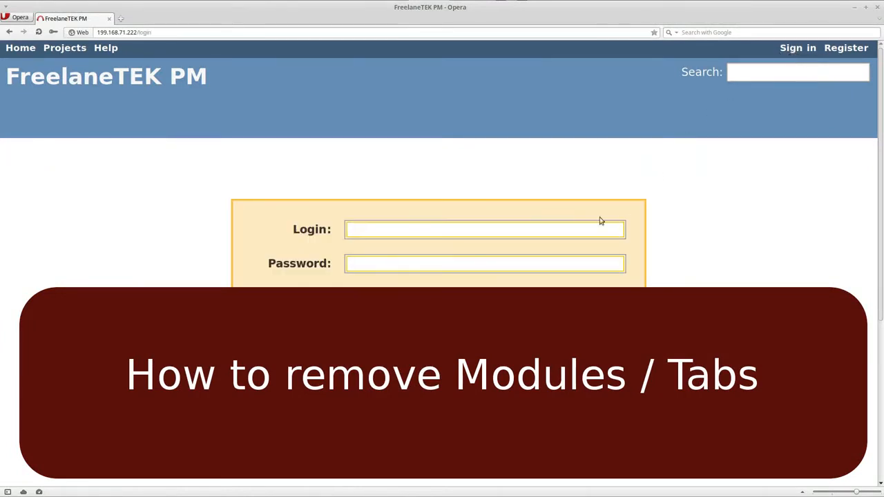
{"action": "type", "text": "f"}
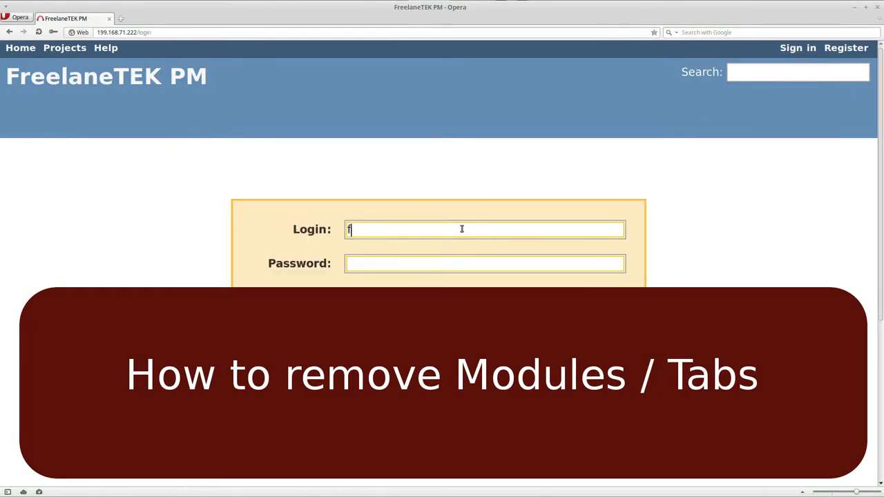
{"action": "type", "text": "reelancetek"}
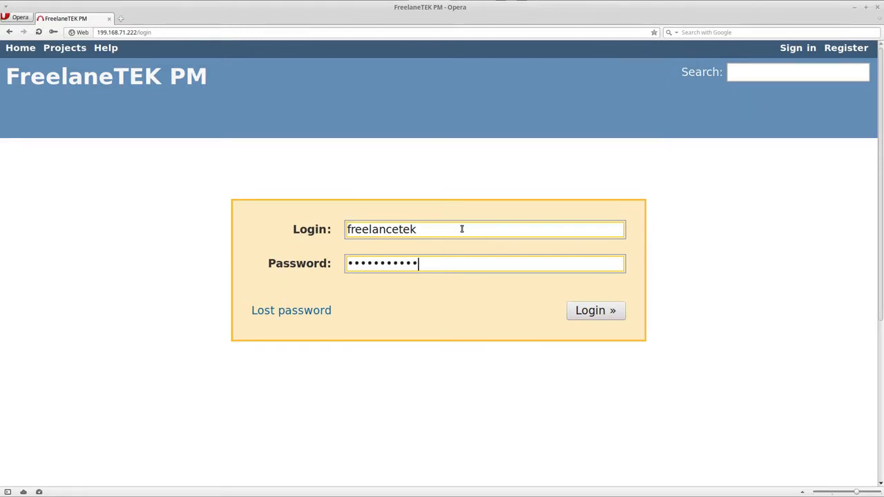
{"action": "left_click", "coordinate": [595, 310]}
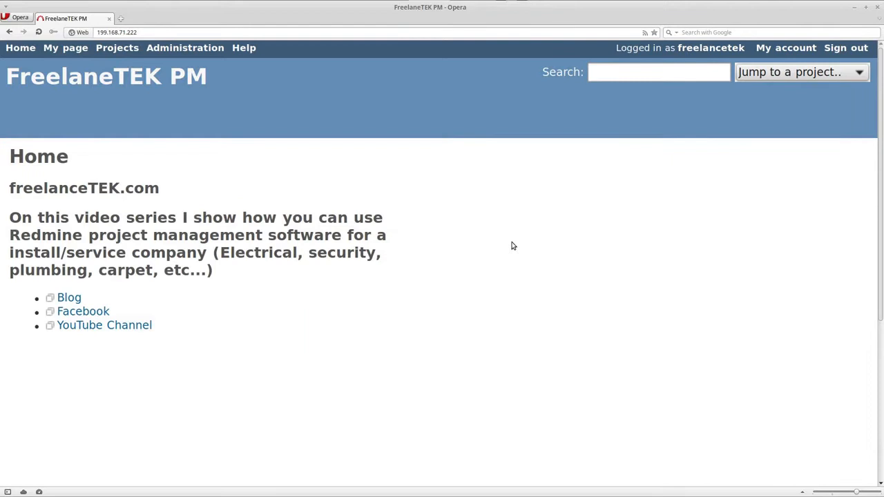
{"action": "mouse_move", "coordinate": [233, 180]}
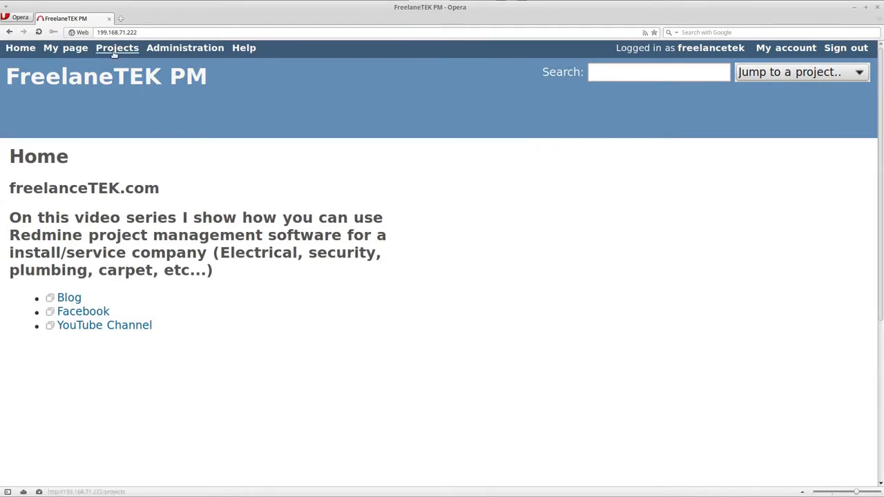
Step: From the Projects list, land on the Customer 1 overview with its members and issue counts
{"action": "left_click", "coordinate": [116, 47]}
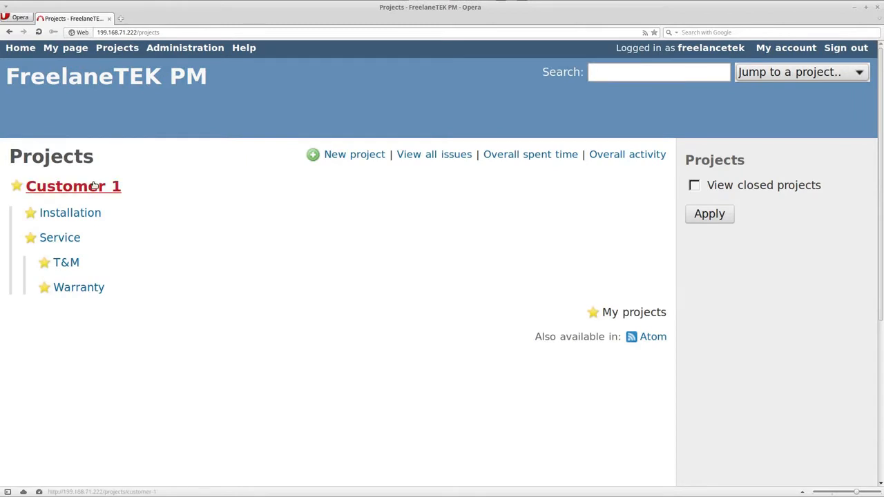
{"action": "left_click", "coordinate": [73, 185]}
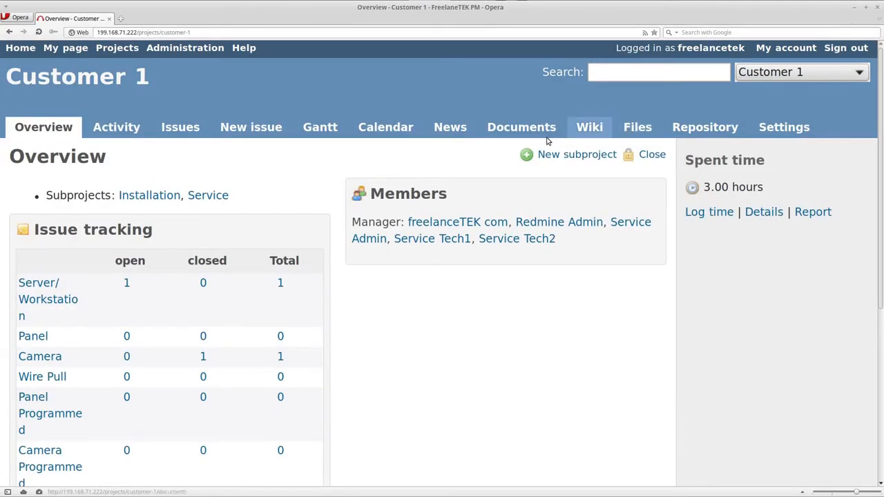
{"action": "mouse_move", "coordinate": [232, 163]}
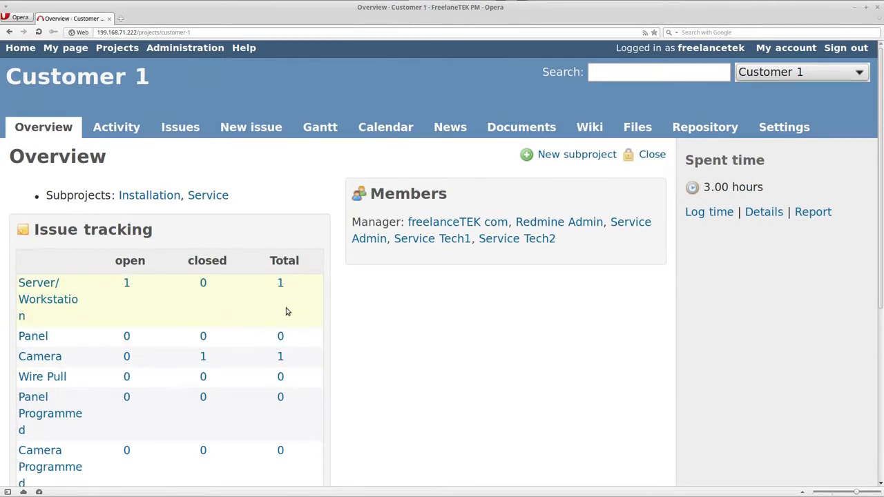
{"action": "mouse_move", "coordinate": [463, 193]}
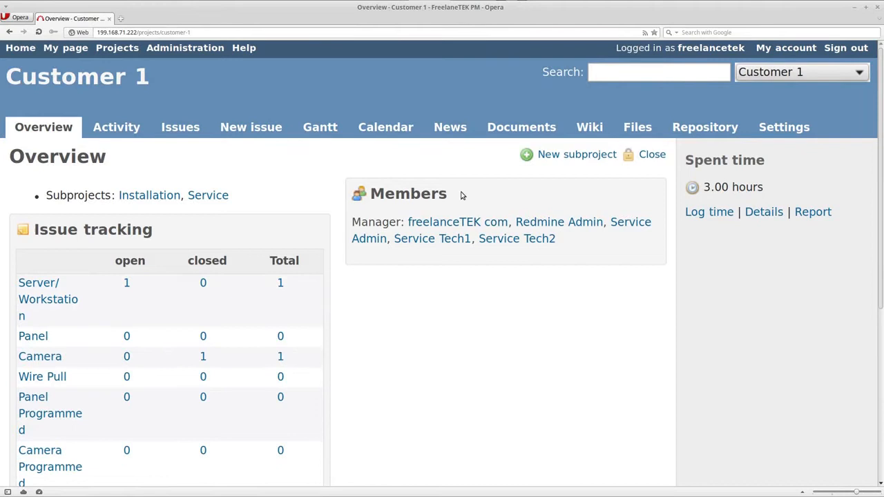
{"action": "mouse_move", "coordinate": [320, 127]}
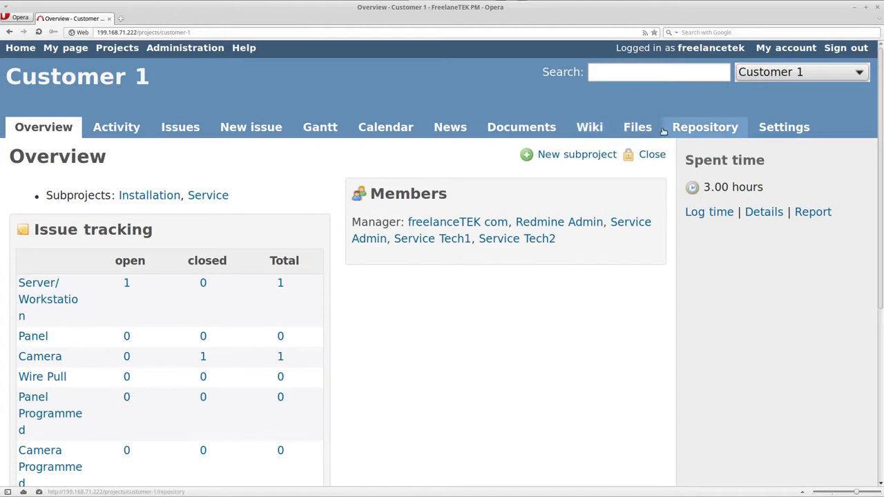
{"action": "mouse_move", "coordinate": [489, 395]}
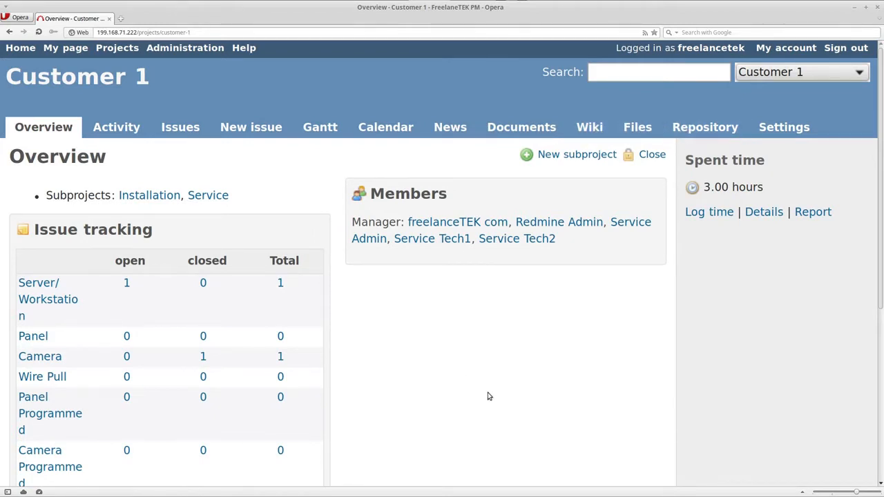
{"action": "mouse_move", "coordinate": [597, 249]}
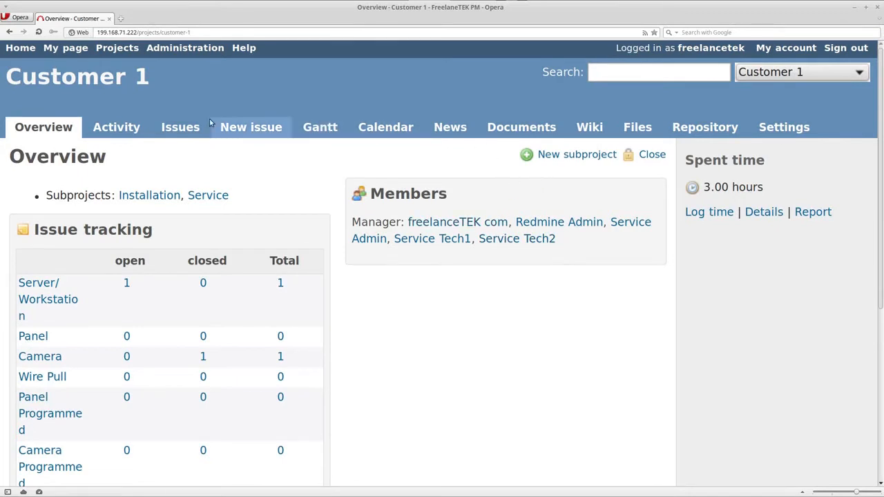
{"action": "left_click", "coordinate": [116, 47]}
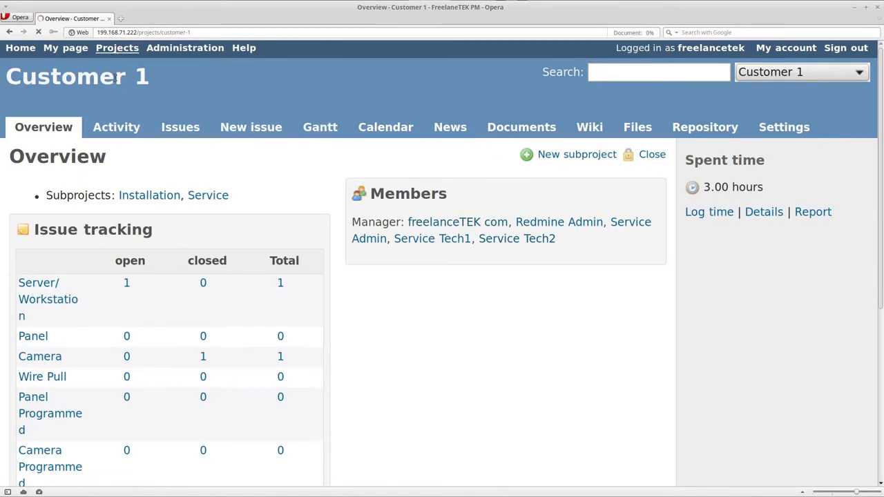
{"action": "left_click", "coordinate": [116, 47]}
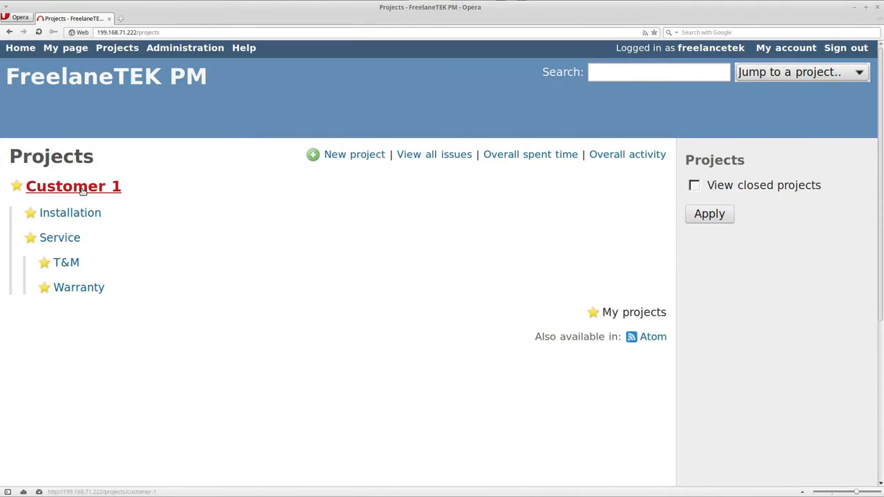
{"action": "left_click", "coordinate": [74, 185]}
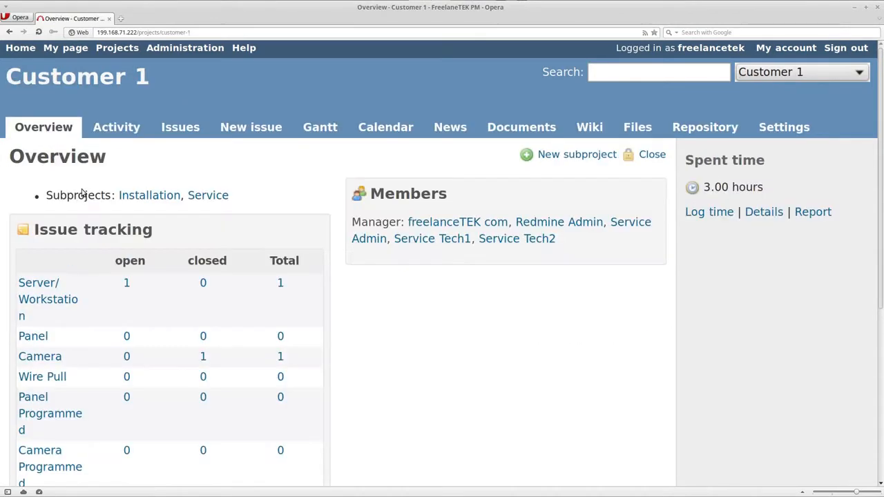
{"action": "mouse_move", "coordinate": [785, 127]}
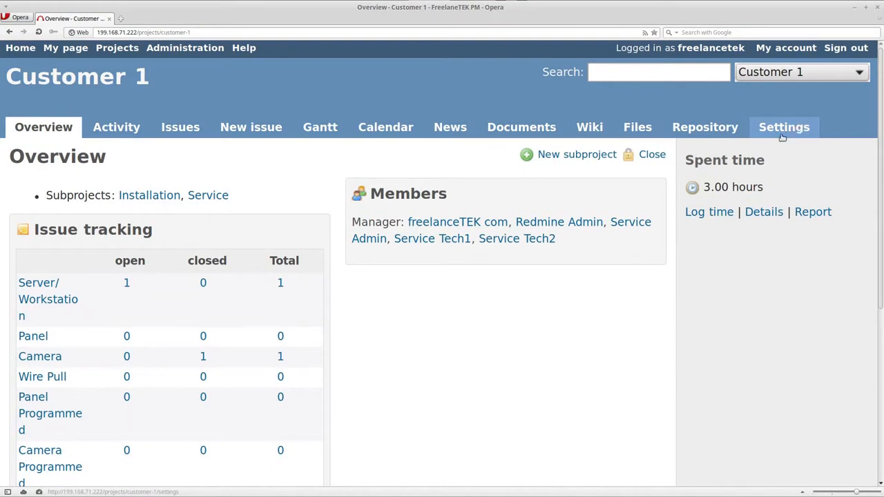
Step: Enter Customer 1's Settings, review Modules and Forums, and end on the Information form
{"action": "left_click", "coordinate": [785, 127]}
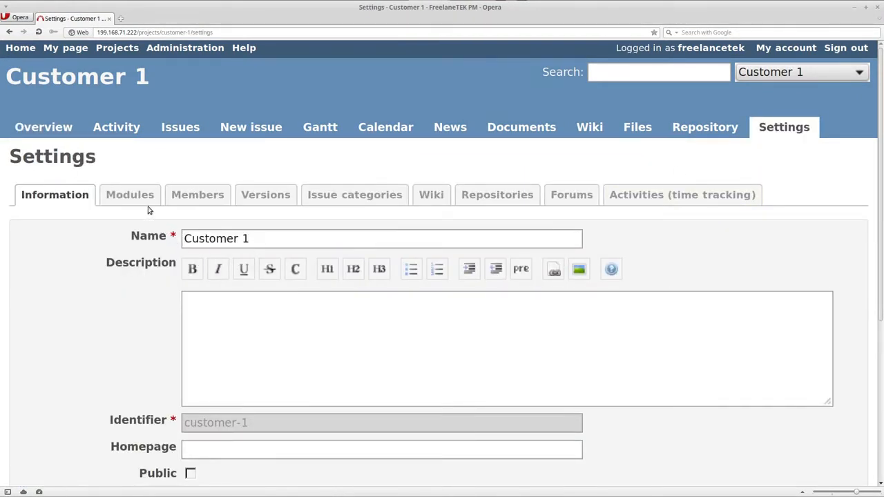
{"action": "left_click", "coordinate": [130, 194]}
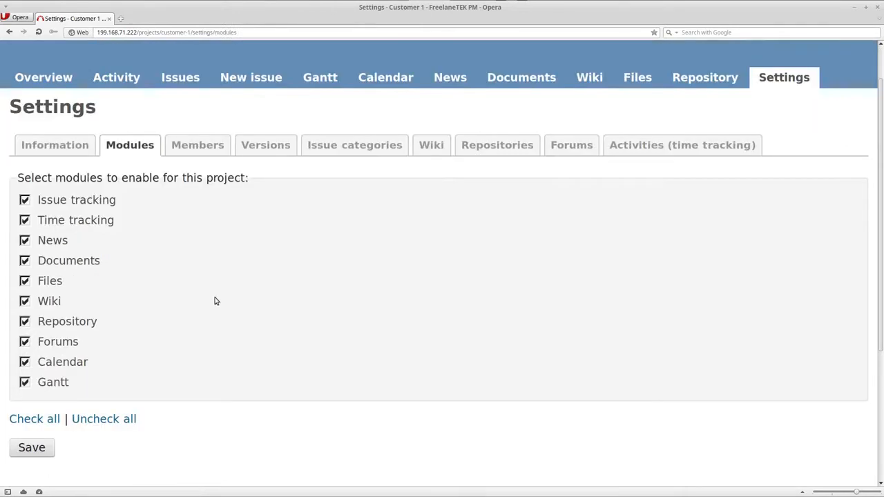
{"action": "mouse_move", "coordinate": [30, 338]}
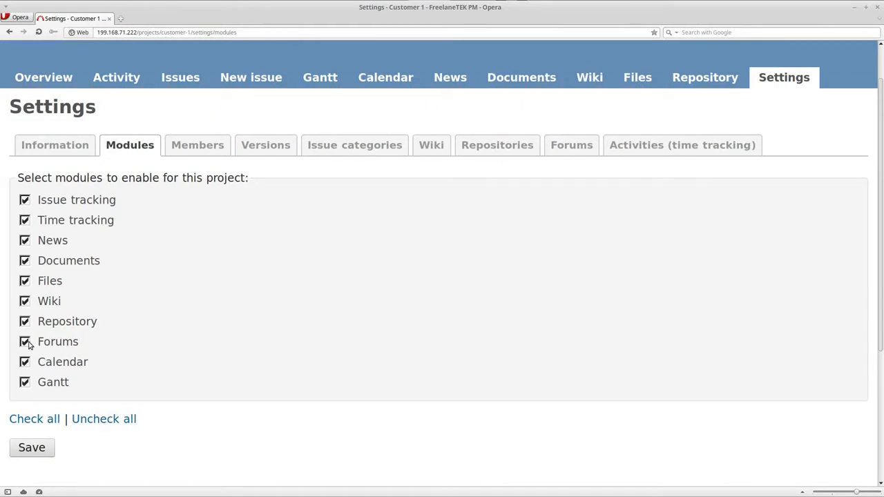
{"action": "mouse_move", "coordinate": [572, 145]}
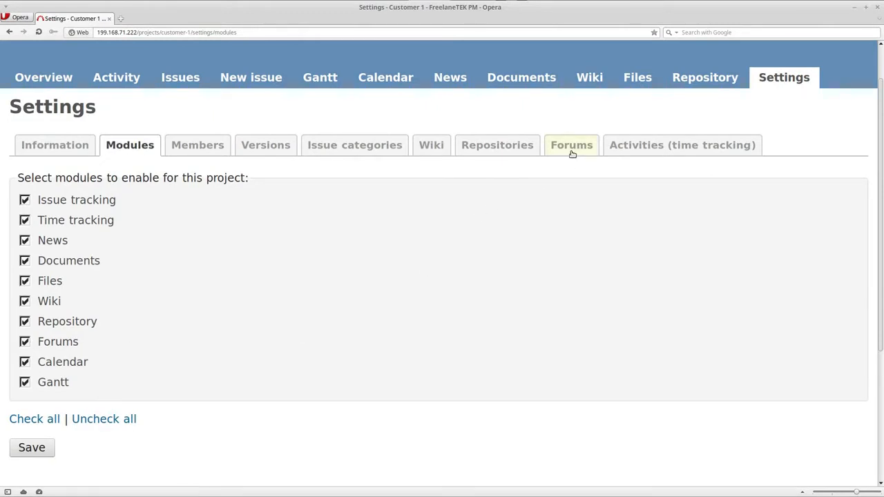
{"action": "left_click", "coordinate": [572, 145]}
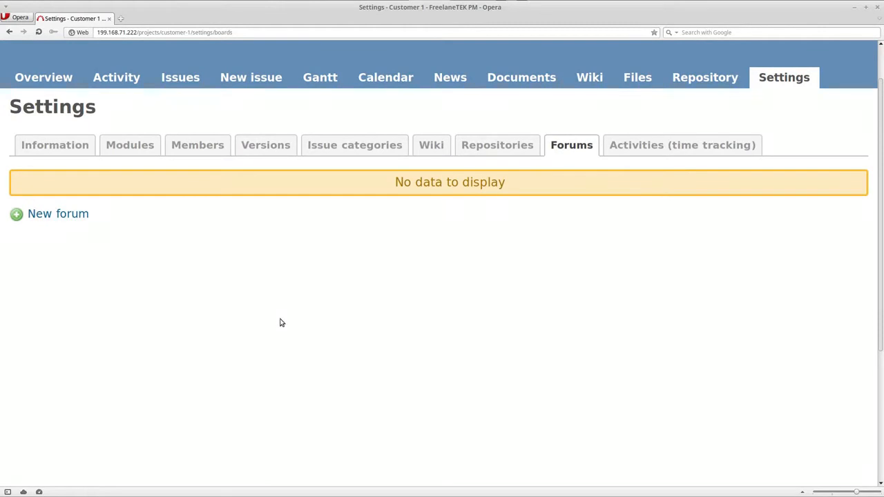
{"action": "mouse_move", "coordinate": [295, 169]}
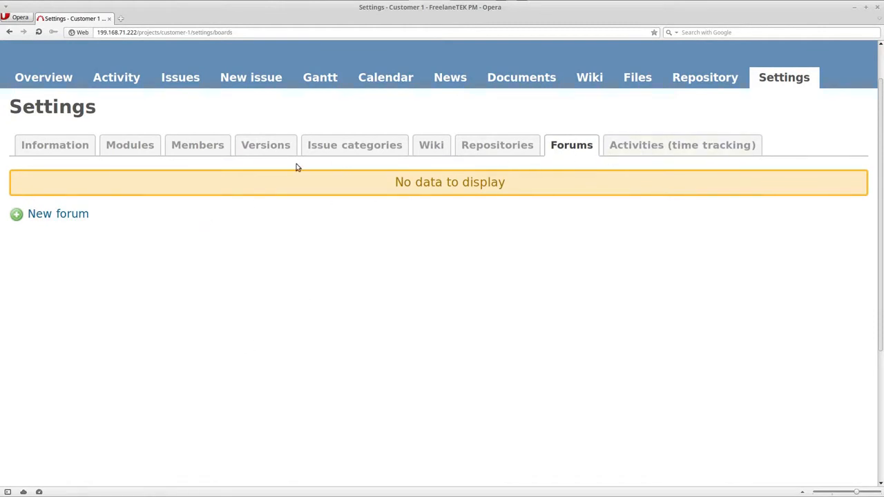
{"action": "left_click", "coordinate": [55, 145]}
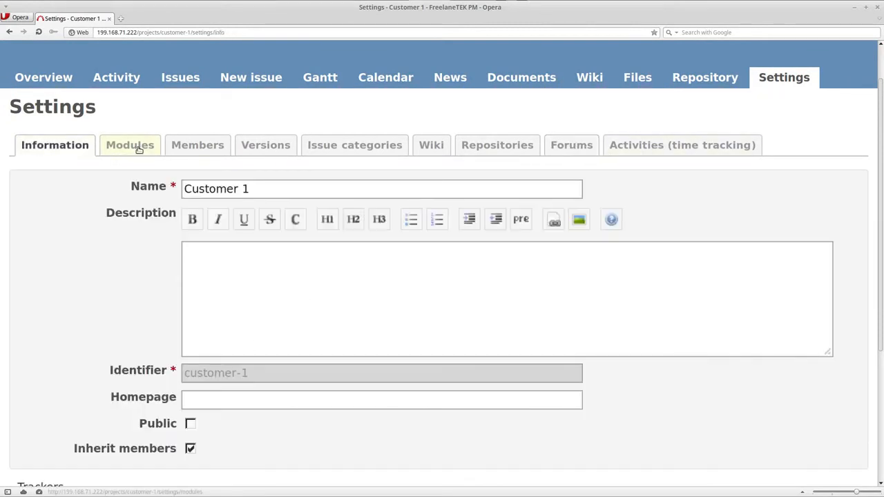
Step: Untick the News, Wiki, Repository and Forums modules for Customer 1 and save
{"action": "left_click", "coordinate": [130, 145]}
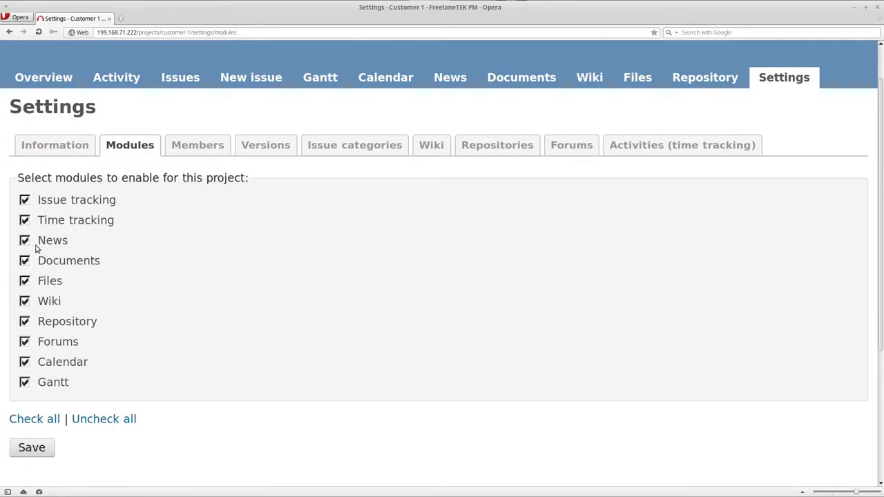
{"action": "left_click", "coordinate": [25, 241]}
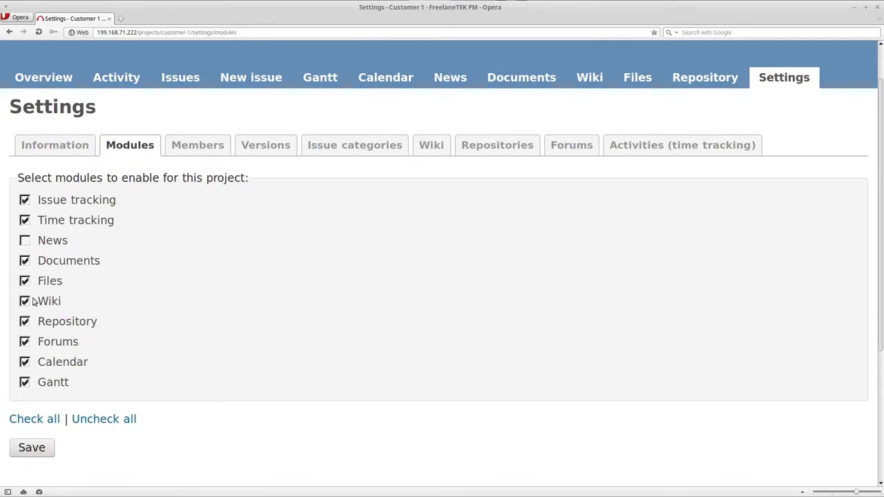
{"action": "left_click", "coordinate": [25, 301]}
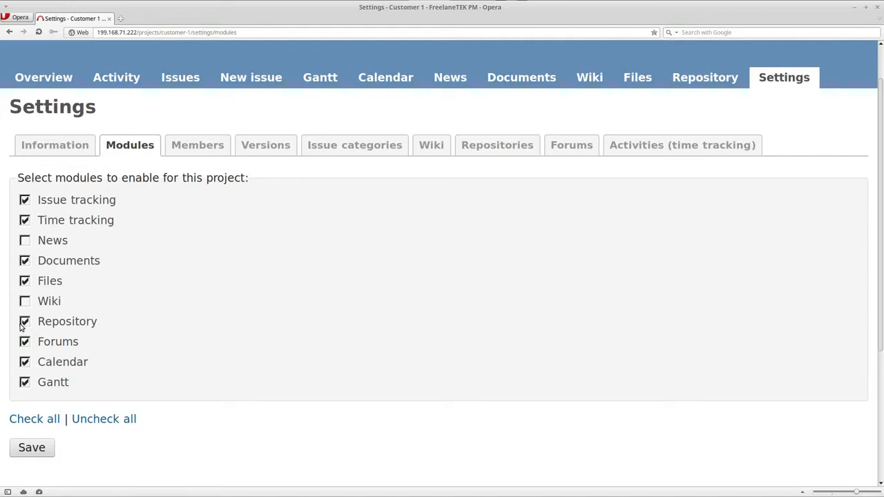
{"action": "left_click", "coordinate": [25, 320]}
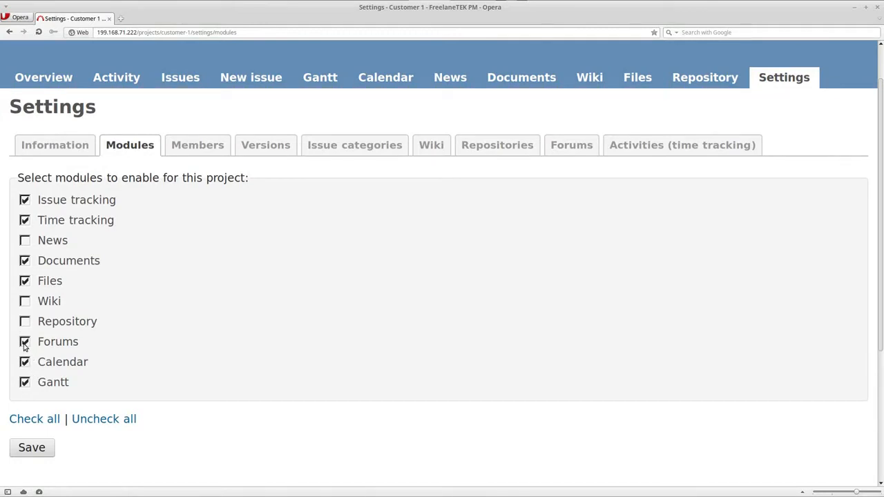
{"action": "left_click", "coordinate": [25, 342]}
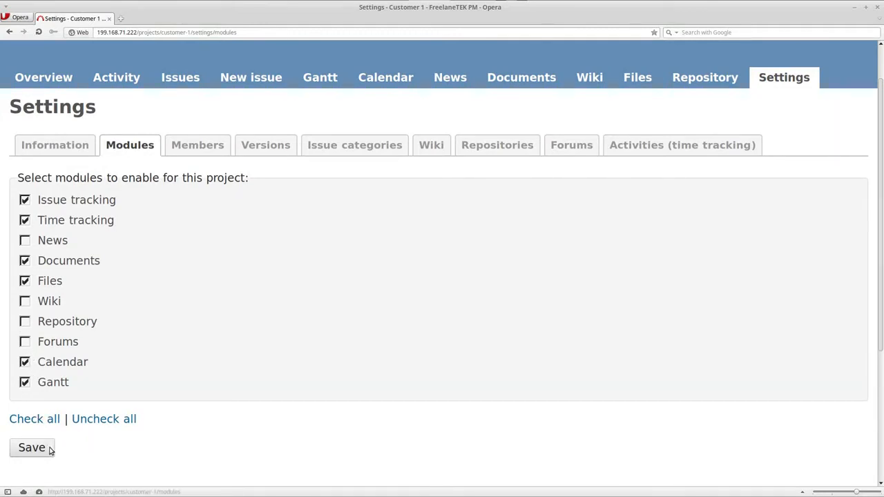
{"action": "left_click", "coordinate": [31, 448]}
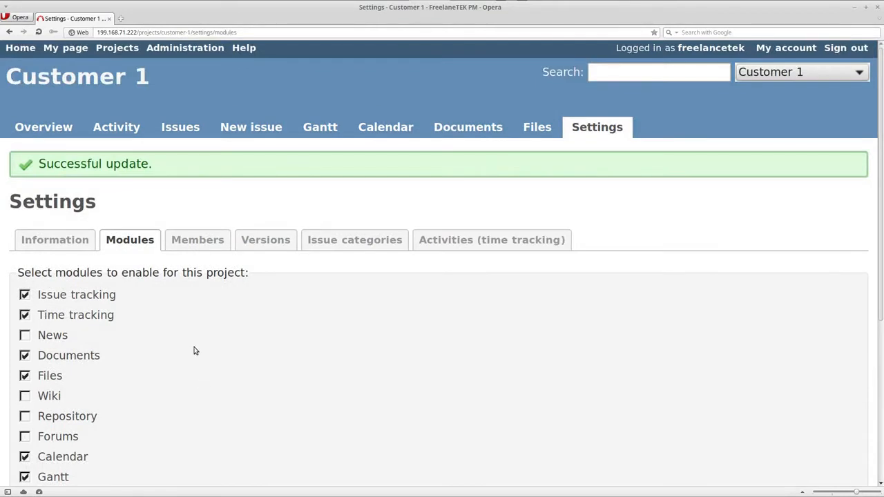
{"action": "mouse_move", "coordinate": [116, 127]}
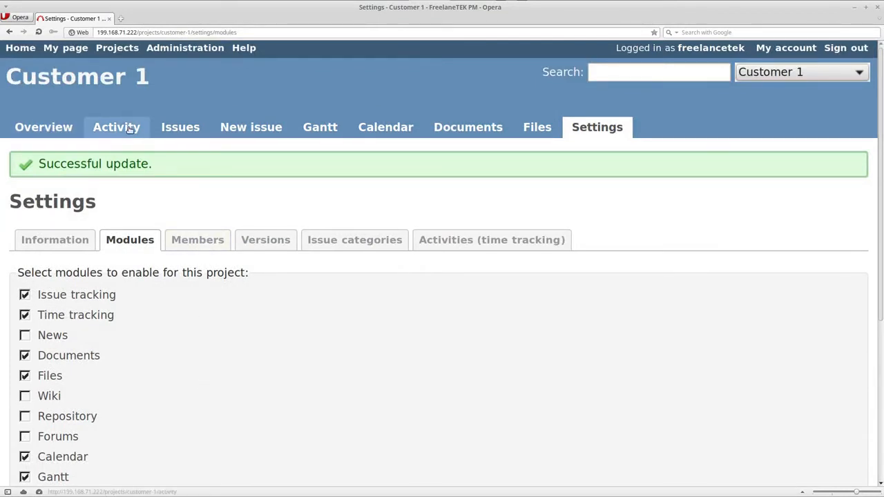
{"action": "mouse_move", "coordinate": [536, 127]}
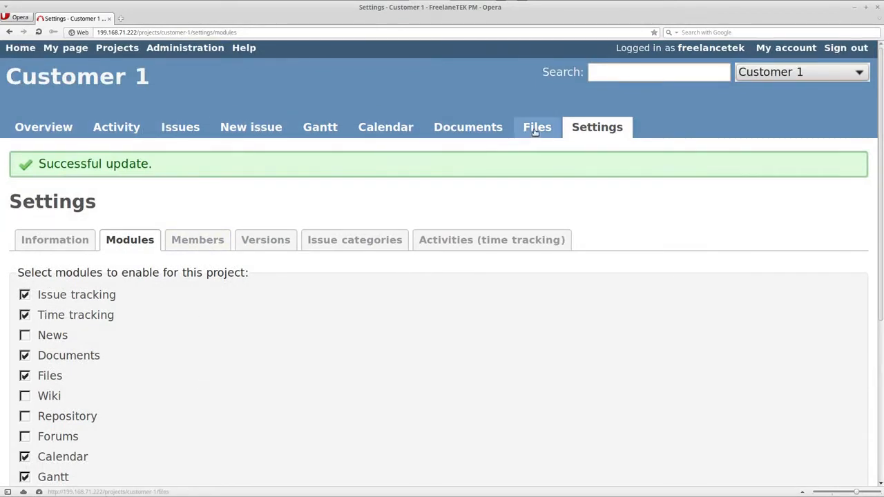
{"action": "mouse_move", "coordinate": [392, 166]}
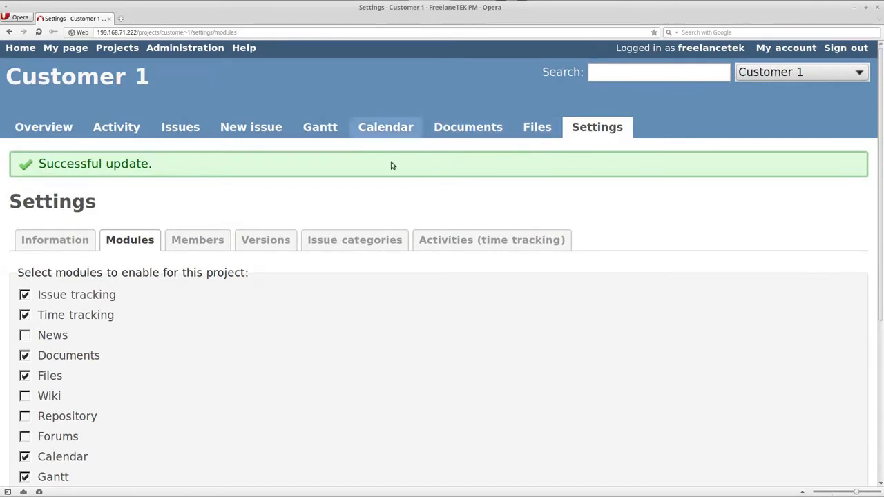
{"action": "mouse_move", "coordinate": [92, 315]}
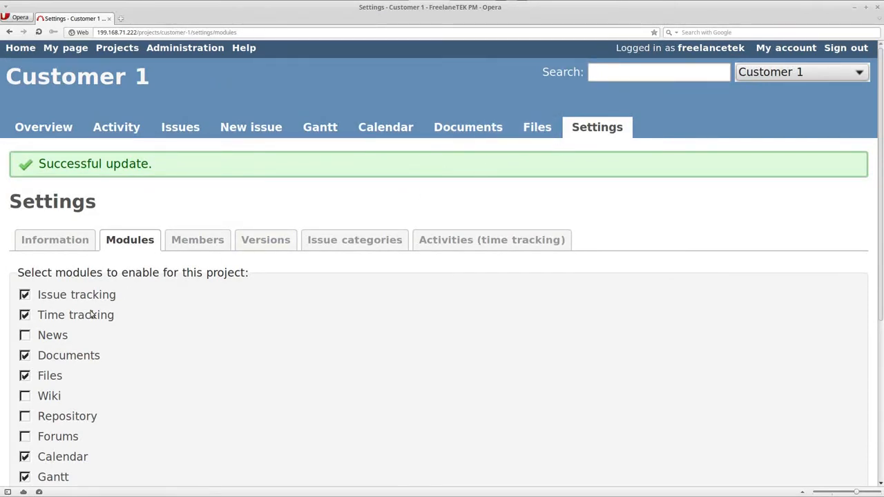
Step: Review Customer 1's Members, then its empty Versions and Issue categories lists
{"action": "left_click", "coordinate": [198, 240]}
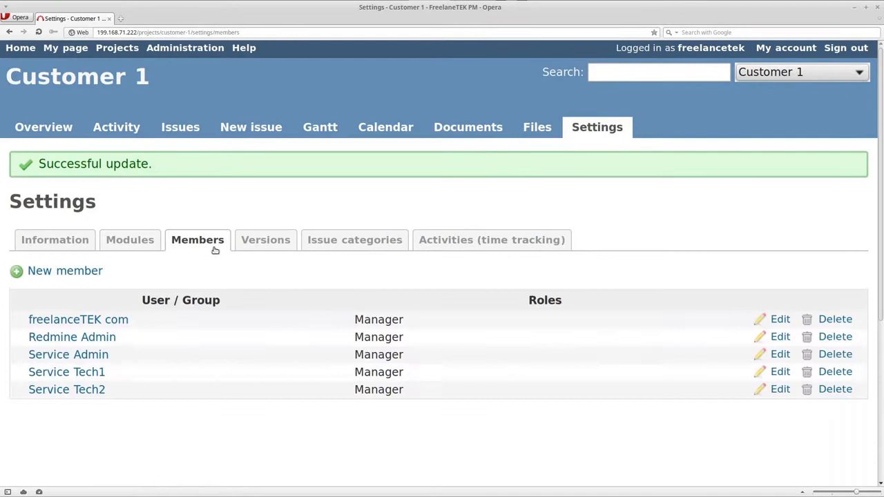
{"action": "mouse_move", "coordinate": [265, 240]}
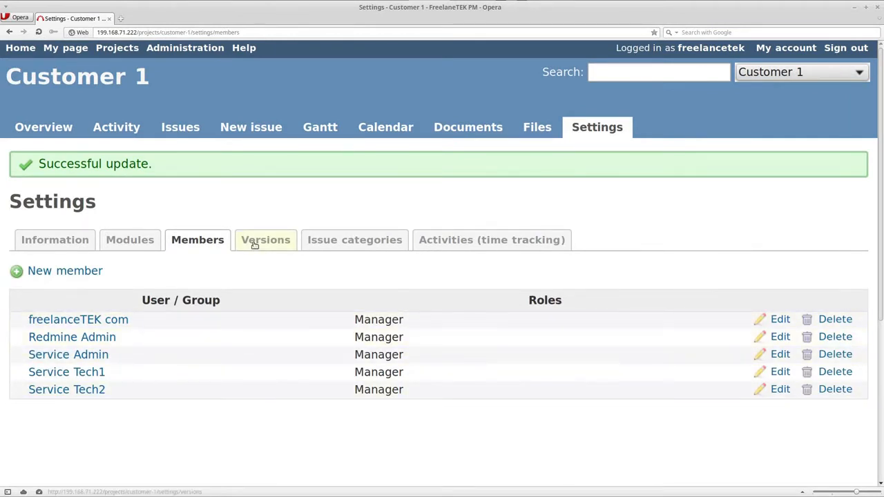
{"action": "left_click", "coordinate": [265, 241]}
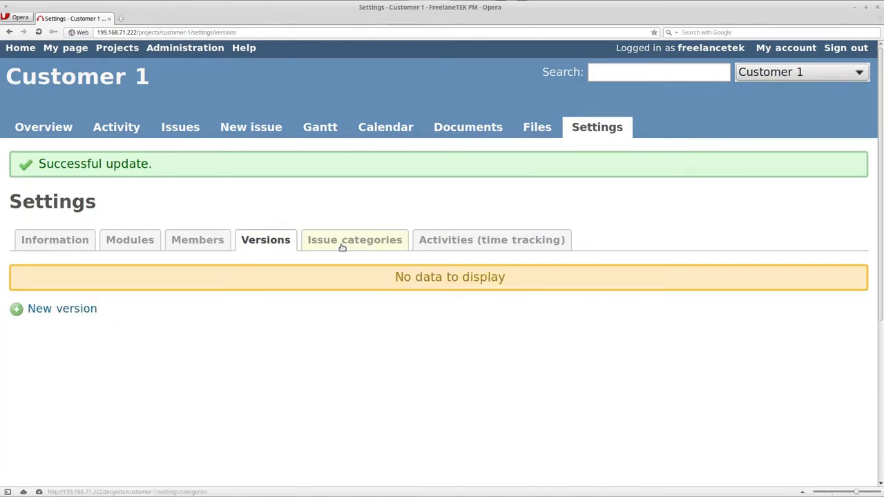
{"action": "left_click", "coordinate": [354, 241]}
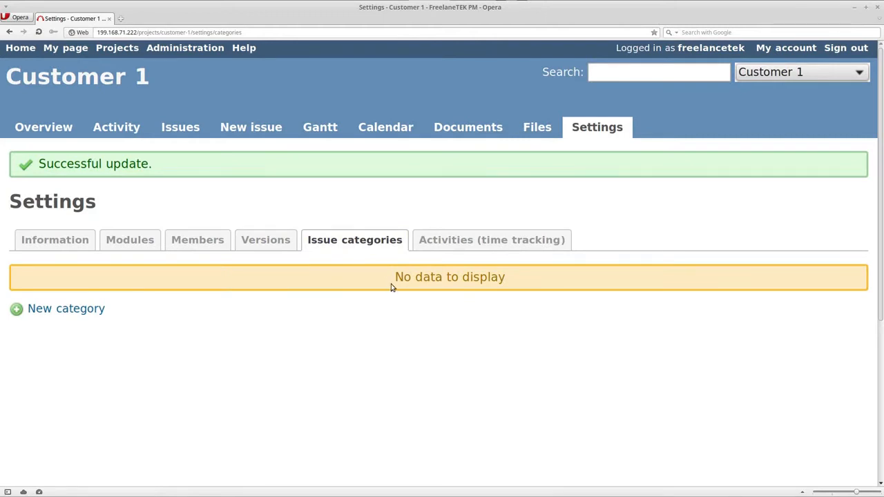
{"action": "mouse_move", "coordinate": [282, 351]}
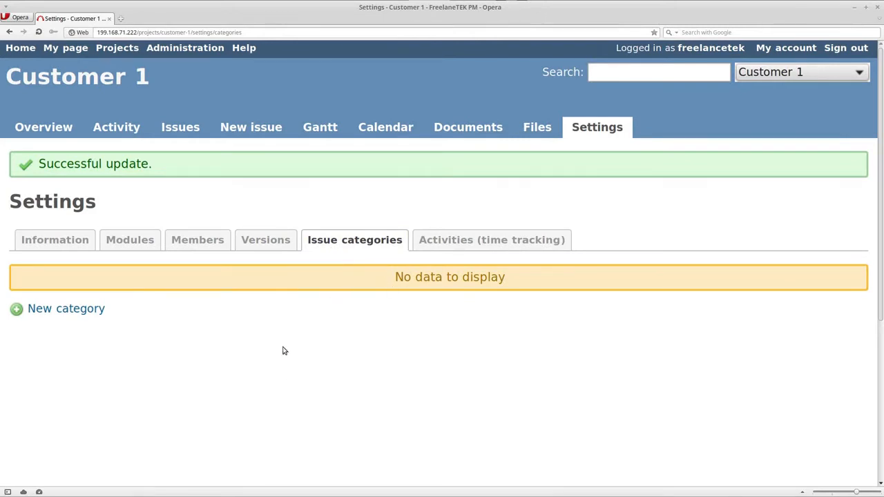
{"action": "mouse_move", "coordinate": [367, 396]}
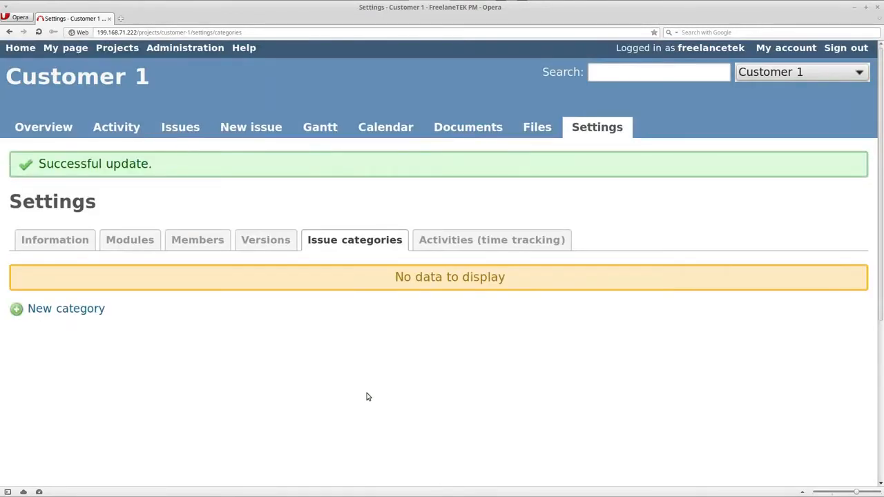
{"action": "mouse_move", "coordinate": [157, 214]}
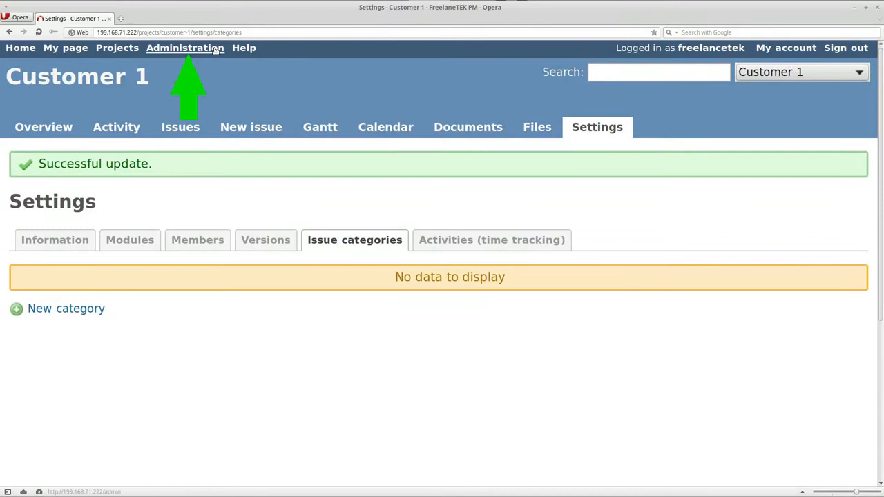
Step: Reach Administration > Settings and show the Display options
{"action": "left_click", "coordinate": [185, 47]}
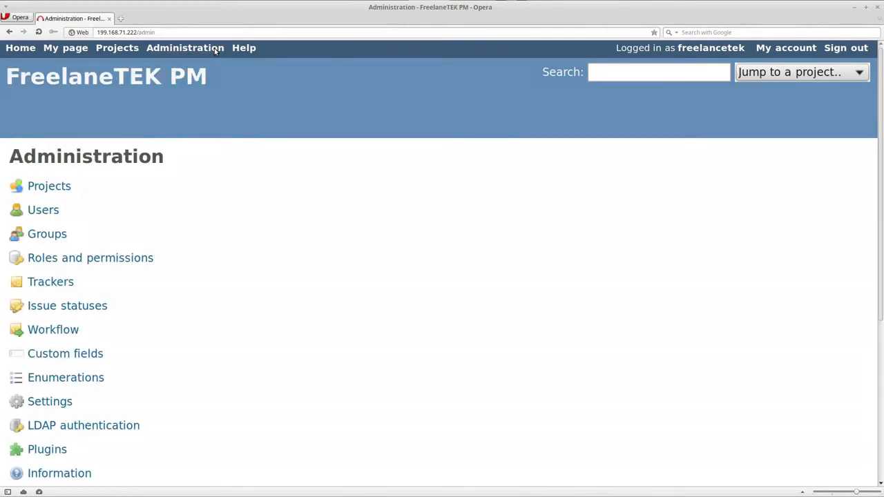
{"action": "mouse_move", "coordinate": [67, 377]}
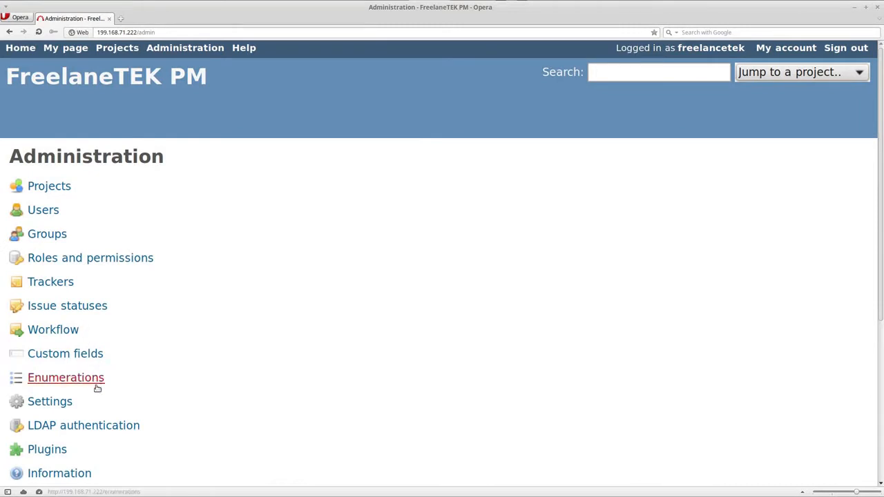
{"action": "mouse_move", "coordinate": [144, 145]}
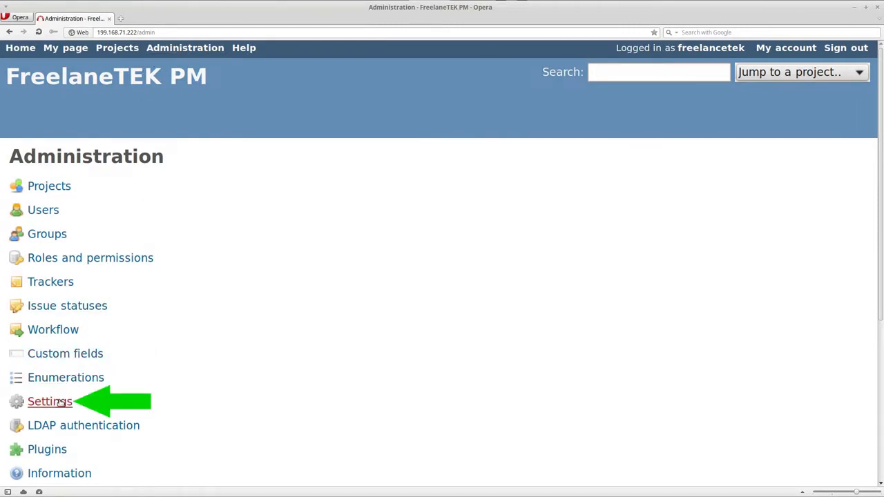
{"action": "left_click", "coordinate": [49, 401]}
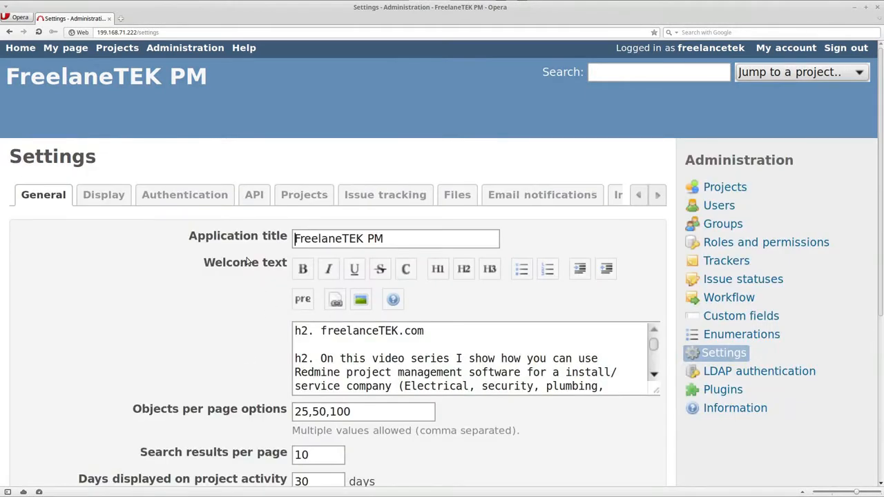
{"action": "mouse_move", "coordinate": [203, 222]}
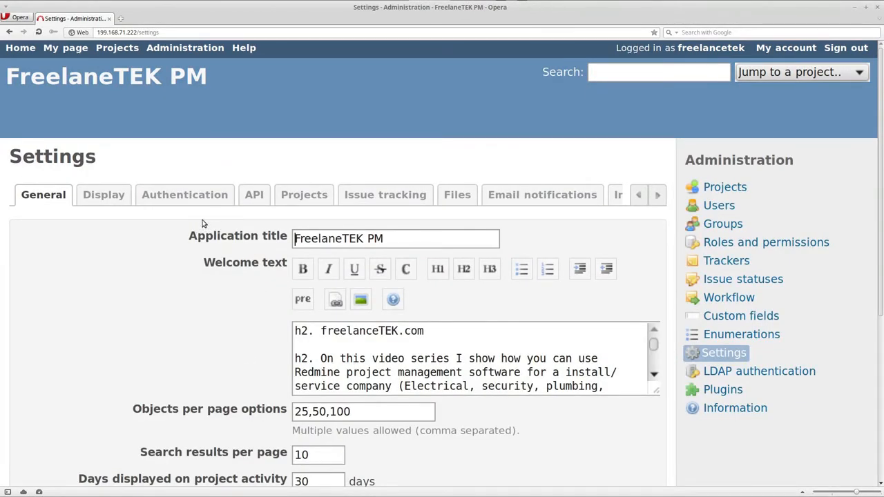
{"action": "left_click", "coordinate": [104, 195]}
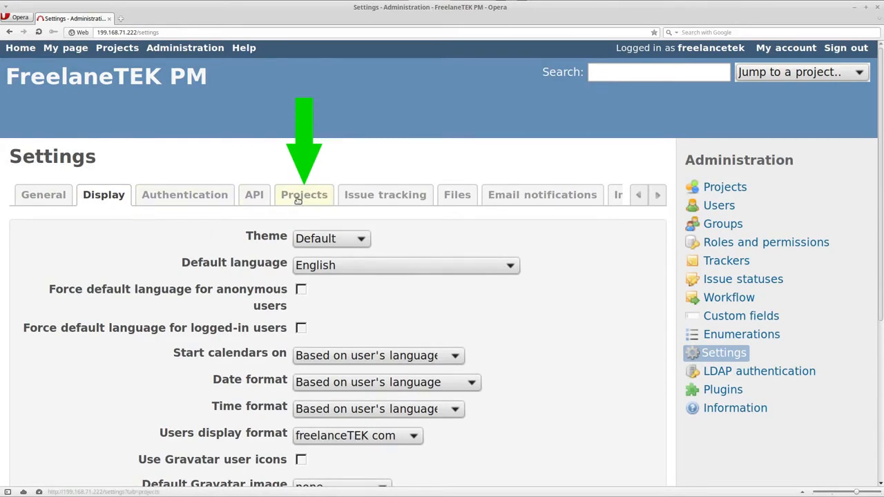
Step: In the Projects defaults, make new projects private and drop News, Wiki and Forums from default modules
{"action": "left_click", "coordinate": [304, 195]}
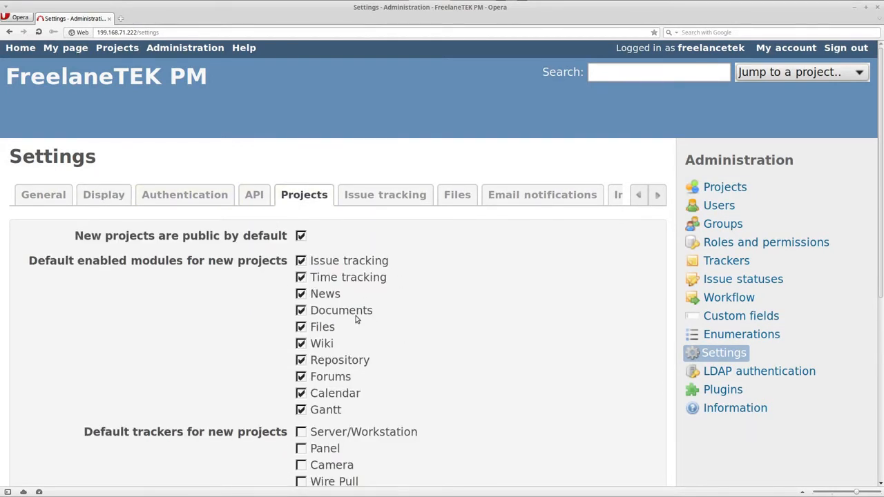
{"action": "scroll", "scroll_direction": "down", "scroll_amount": 3}
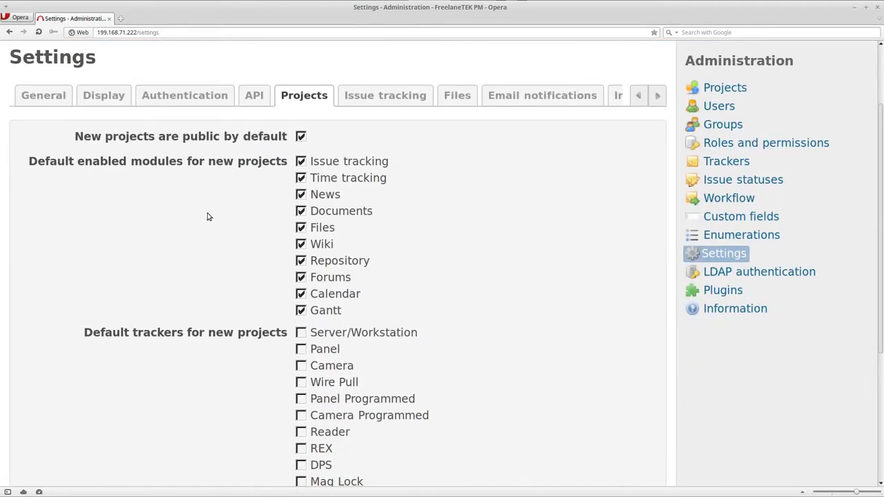
{"action": "mouse_move", "coordinate": [117, 146]}
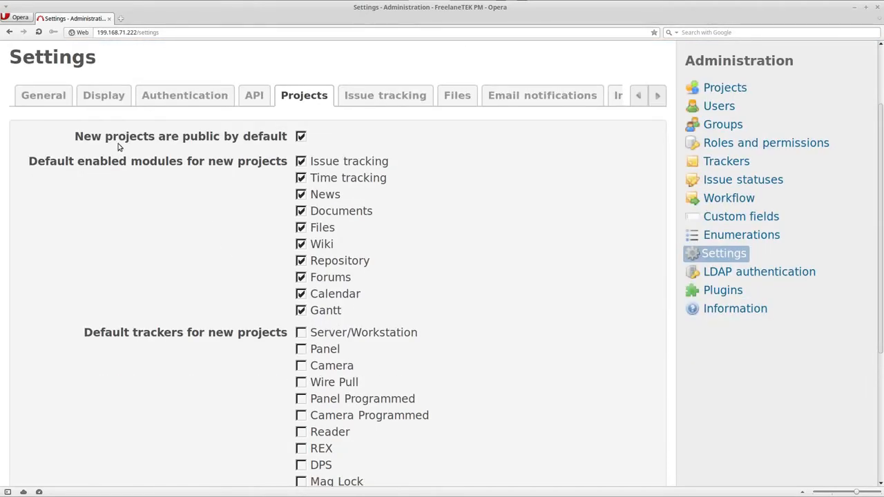
{"action": "mouse_move", "coordinate": [254, 161]}
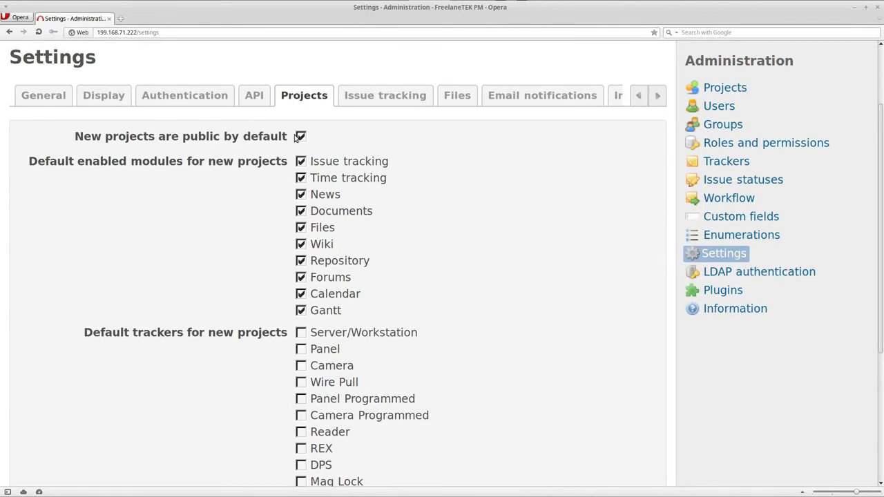
{"action": "left_click", "coordinate": [301, 136]}
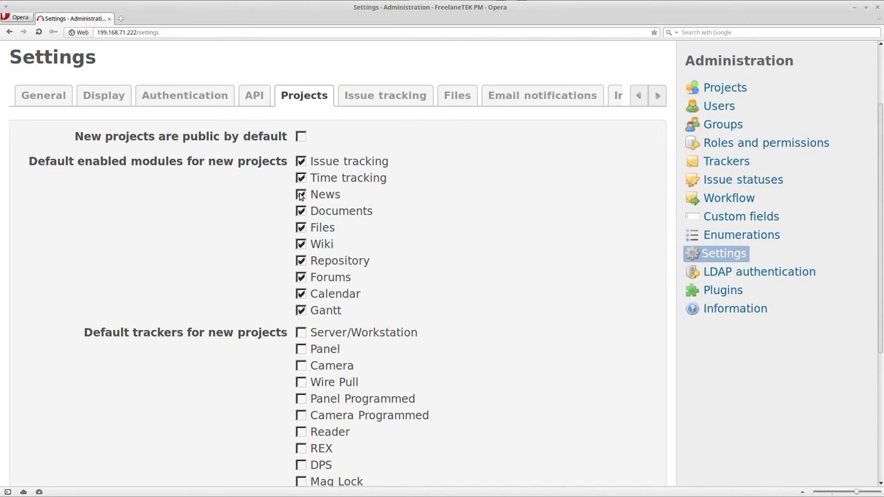
{"action": "left_click", "coordinate": [301, 193]}
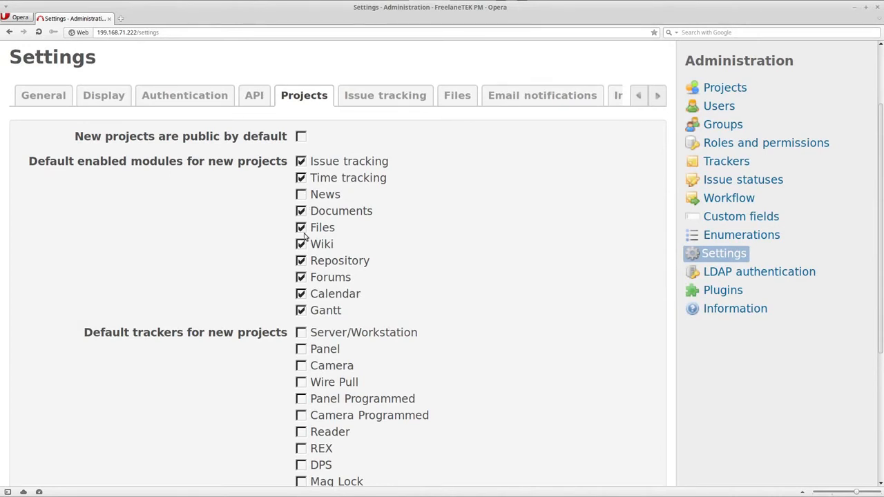
{"action": "left_click", "coordinate": [301, 243]}
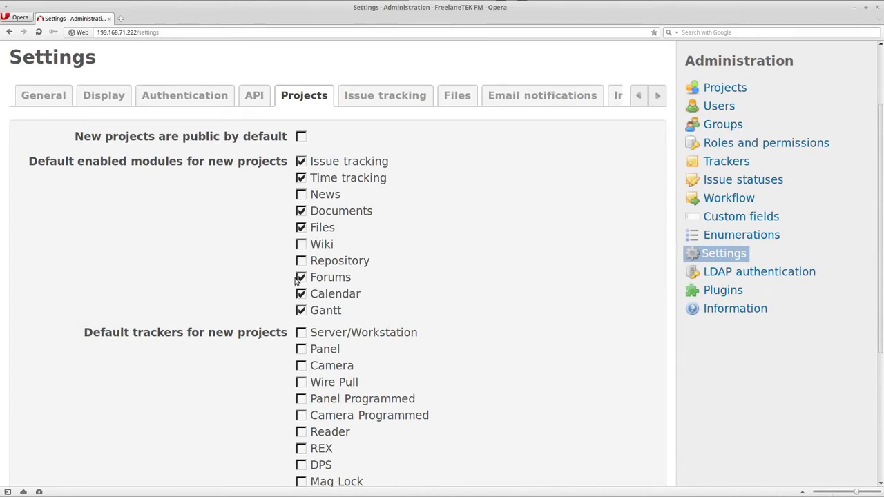
{"action": "left_click", "coordinate": [301, 277]}
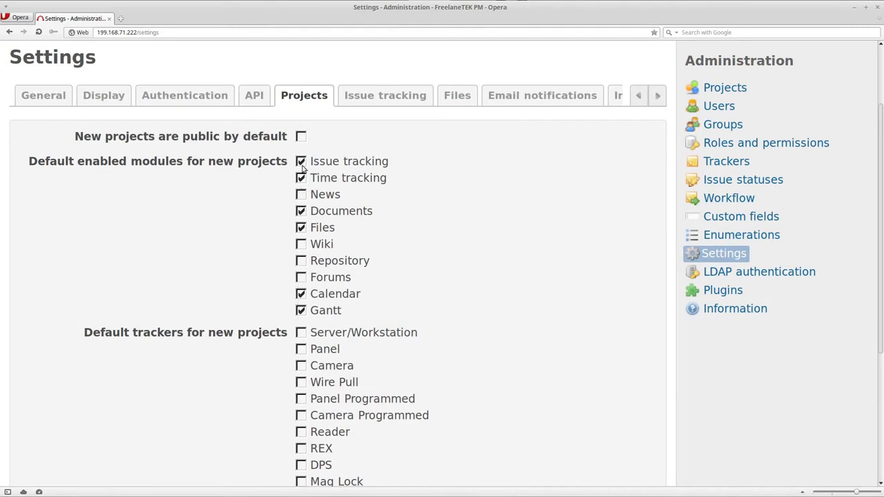
{"action": "scroll", "scroll_direction": "down", "scroll_amount": 3}
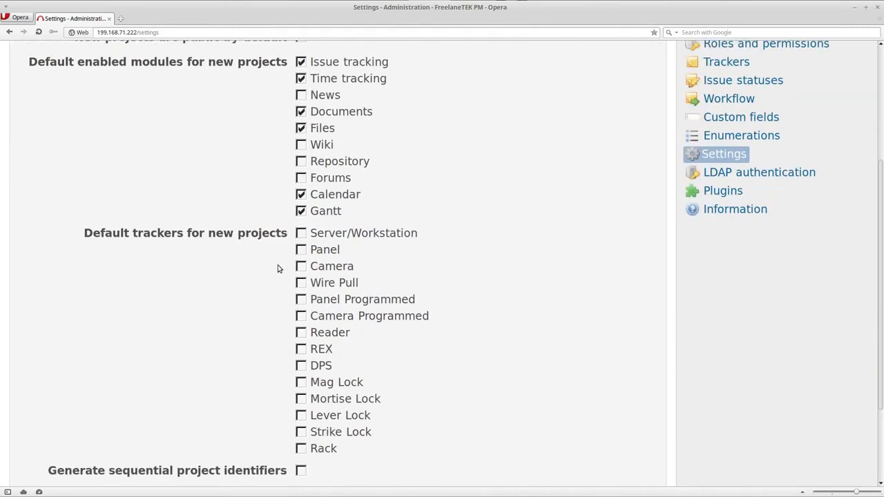
{"action": "mouse_move", "coordinate": [261, 248]}
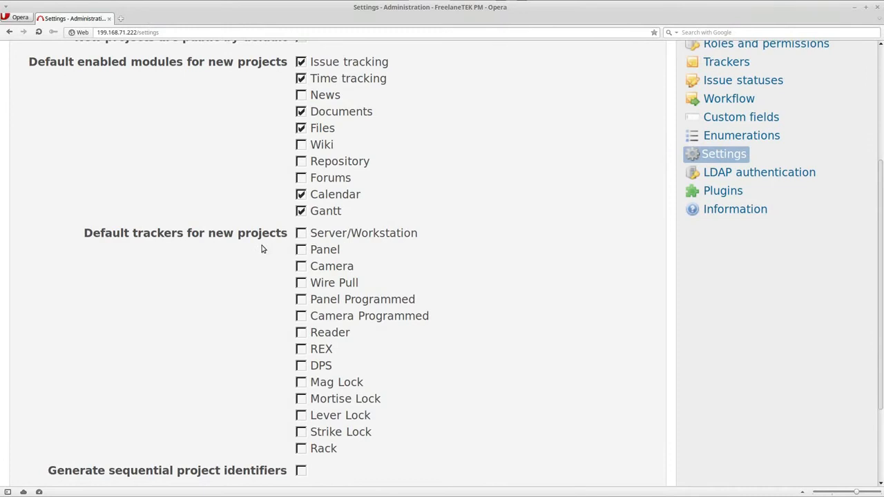
{"action": "scroll", "scroll_direction": "down", "scroll_amount": 3}
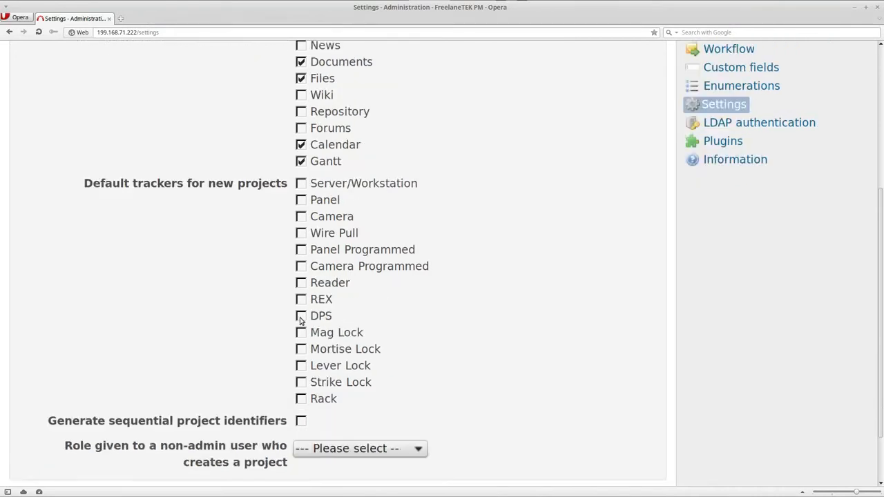
{"action": "scroll", "scroll_direction": "down", "scroll_amount": 3}
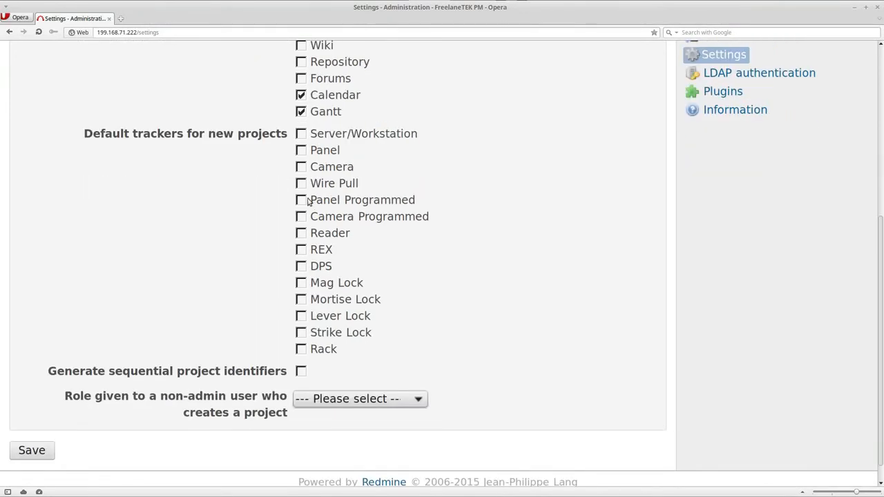
{"action": "mouse_move", "coordinate": [304, 207]}
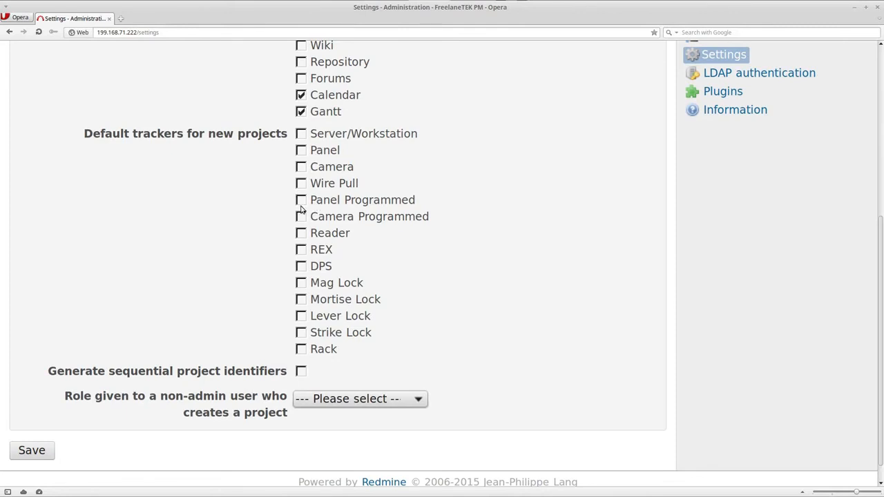
{"action": "mouse_move", "coordinate": [321, 233]}
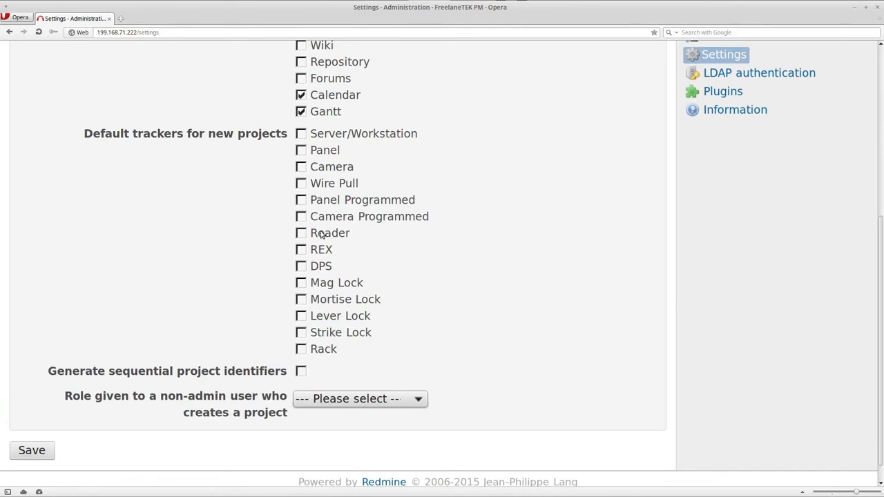
{"action": "mouse_move", "coordinate": [285, 173]}
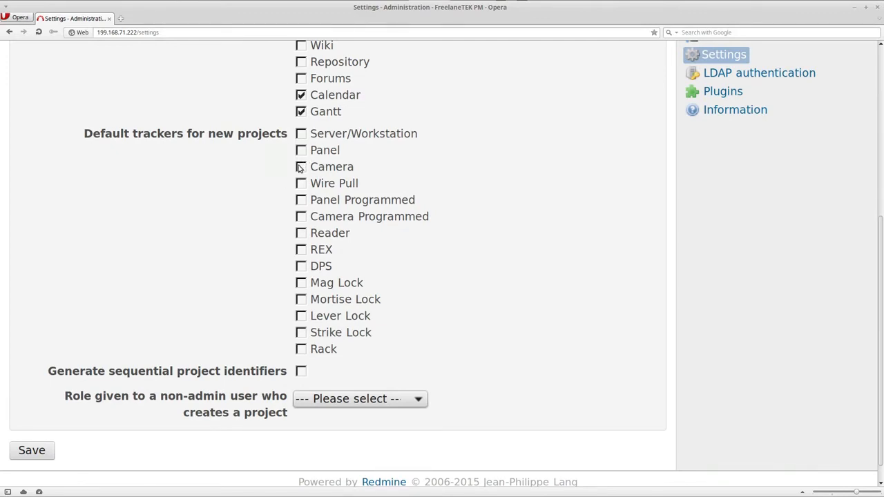
{"action": "mouse_move", "coordinate": [333, 135]}
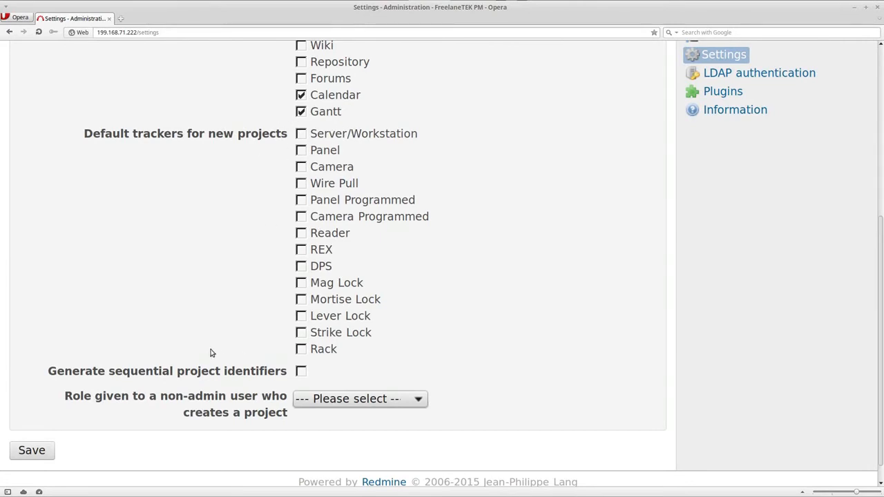
{"action": "mouse_move", "coordinate": [196, 371]}
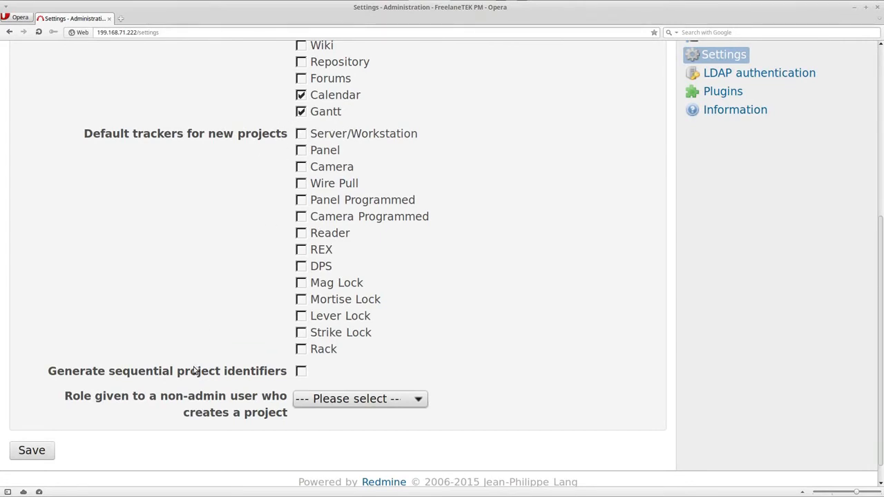
Step: Save the new-project defaults so Redmine confirms a successful update
{"action": "left_click", "coordinate": [31, 450]}
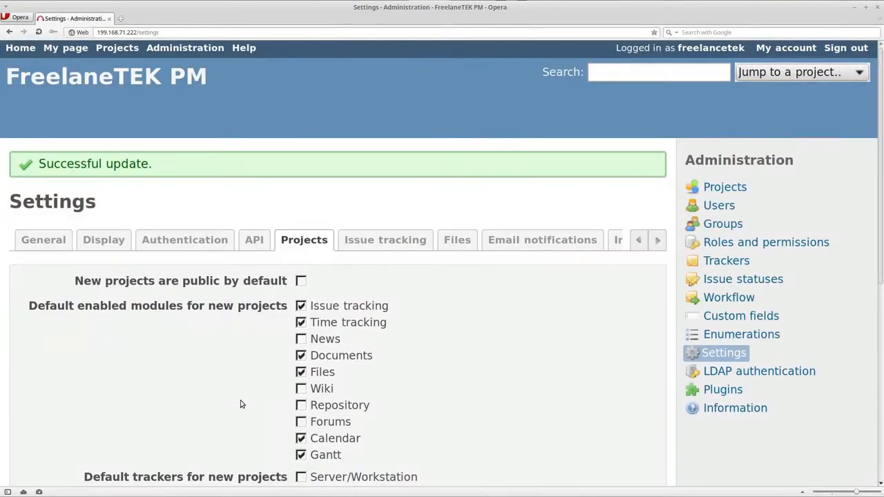
{"action": "scroll", "scroll_direction": "down", "scroll_amount": 3}
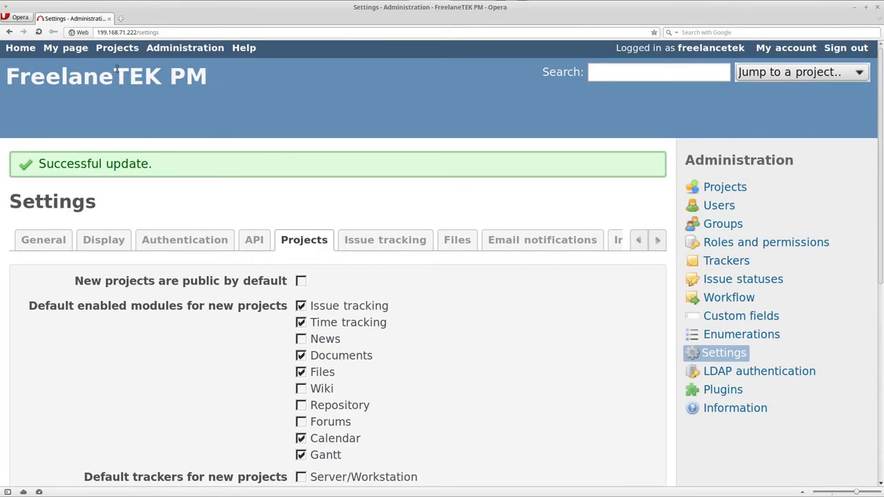
Step: Start a new project named Customer2 (identifier customer2) and review its inheritance, module and tracker options
{"action": "left_click", "coordinate": [116, 47]}
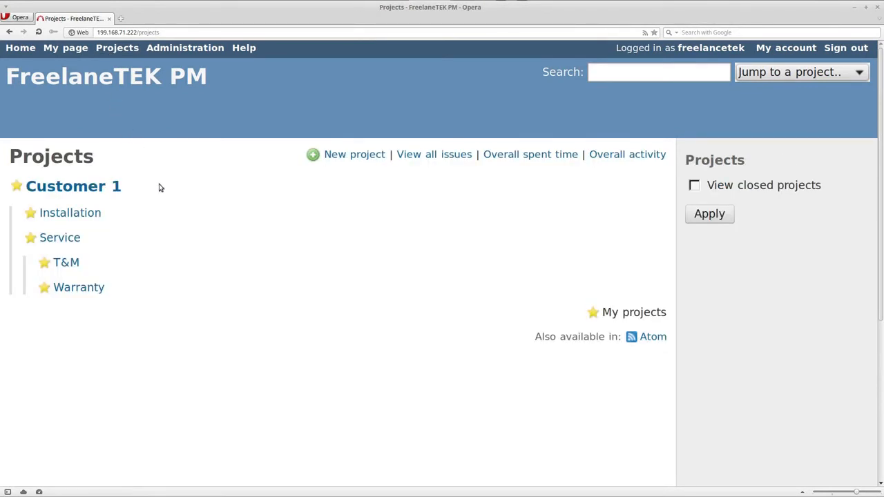
{"action": "mouse_move", "coordinate": [146, 219]}
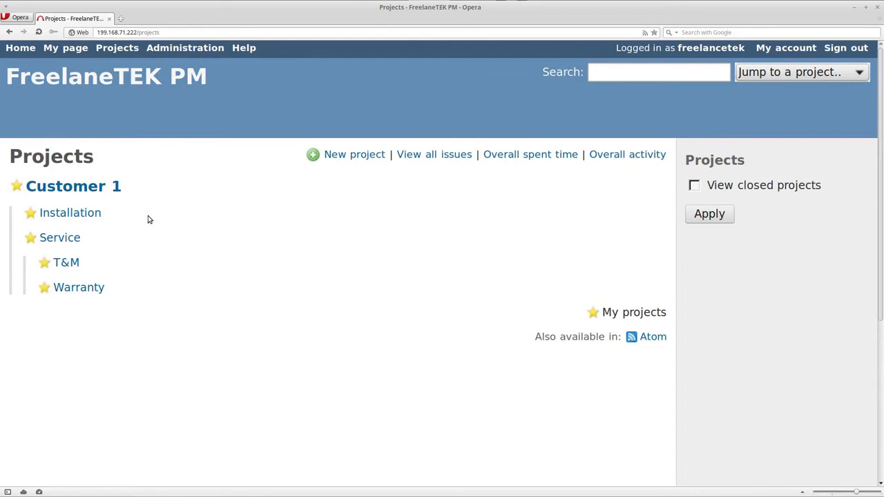
{"action": "left_click", "coordinate": [354, 154]}
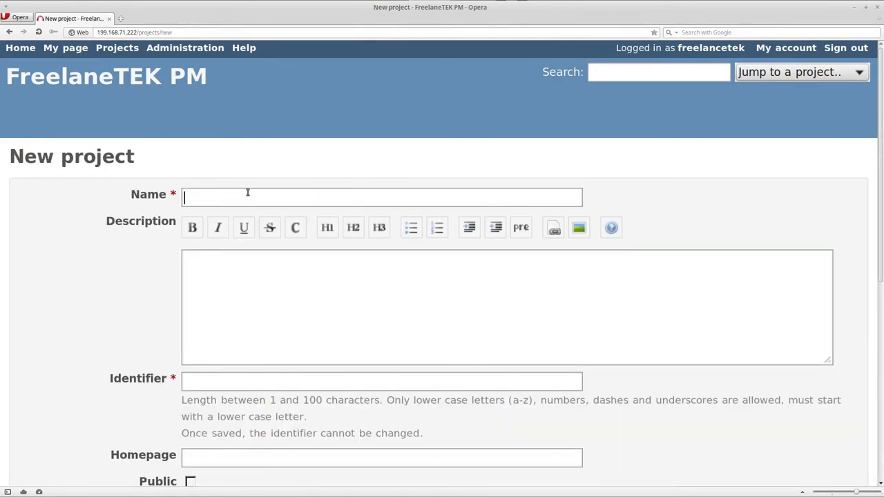
{"action": "type", "text": "C"}
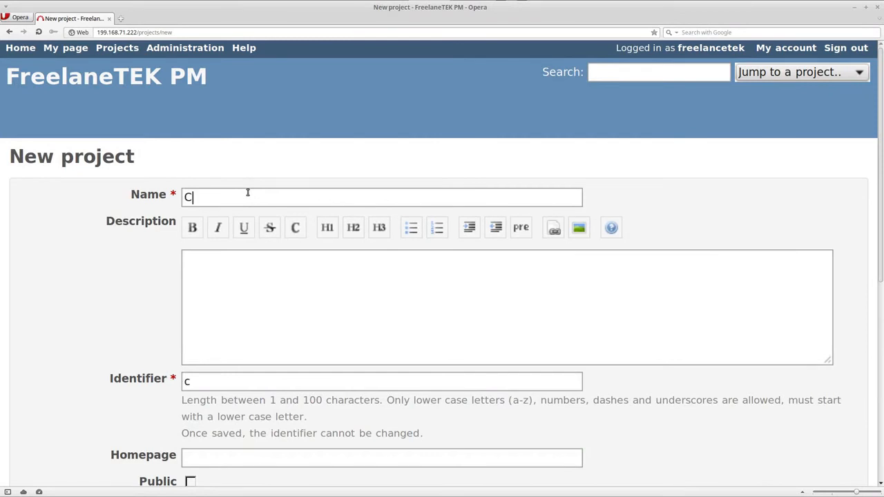
{"action": "type", "text": "ustomer"}
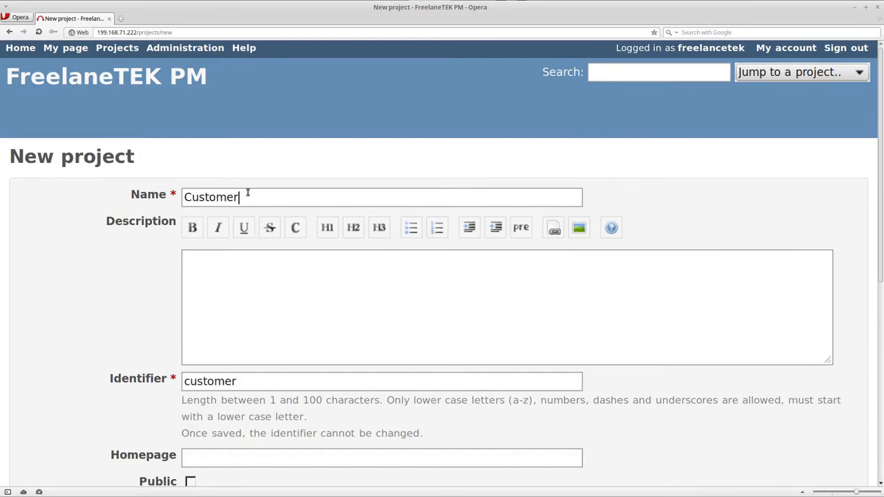
{"action": "type", "text": "2"}
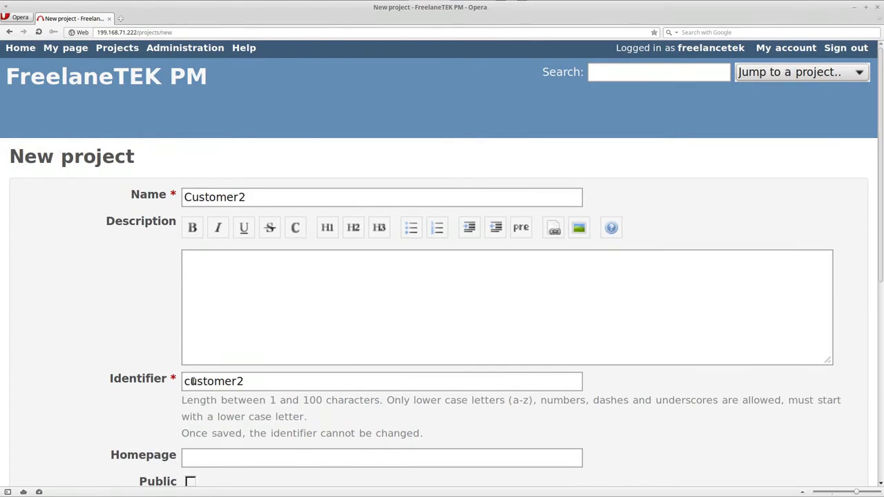
{"action": "scroll", "scroll_direction": "down", "scroll_amount": 3}
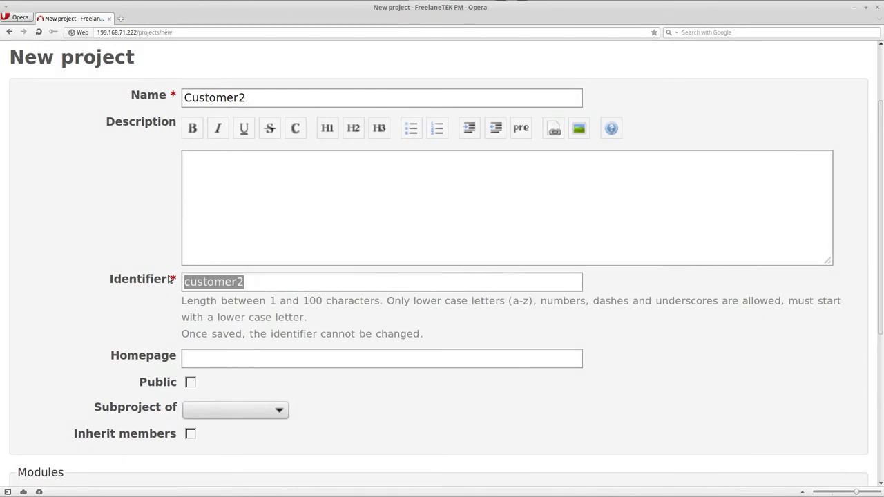
{"action": "scroll", "scroll_direction": "down", "scroll_amount": 3}
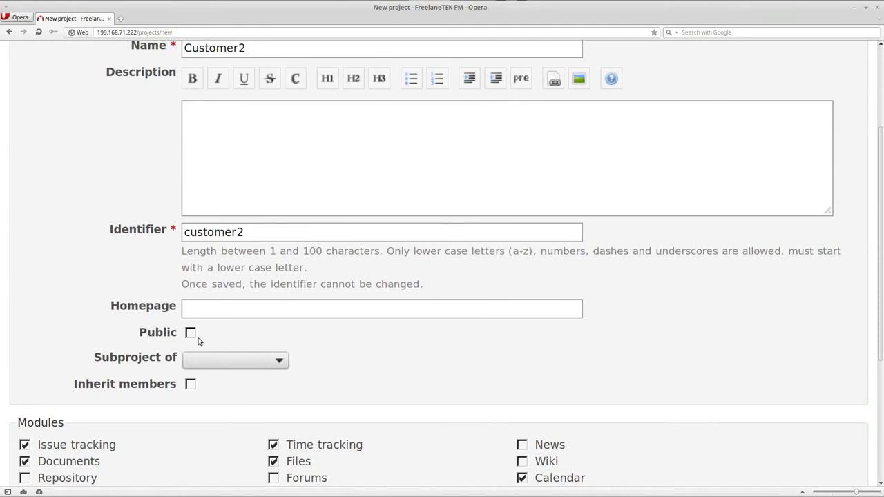
{"action": "mouse_move", "coordinate": [193, 348]}
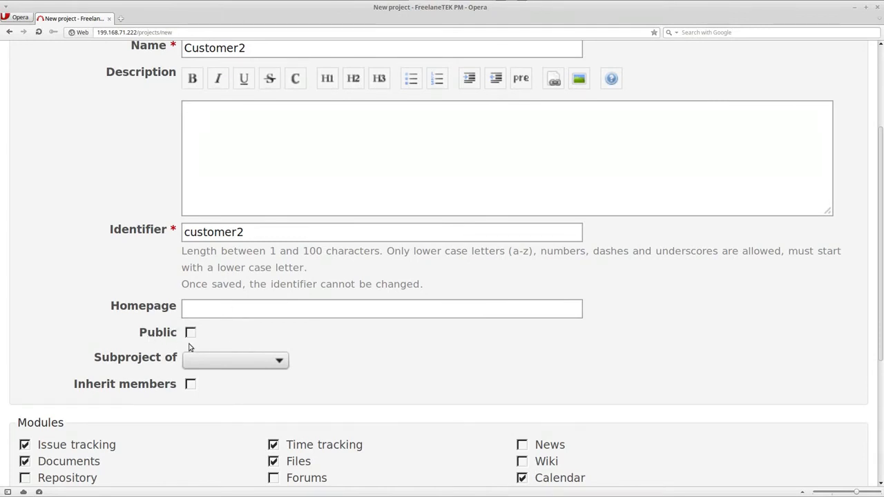
{"action": "scroll", "scroll_direction": "up", "scroll_amount": 3}
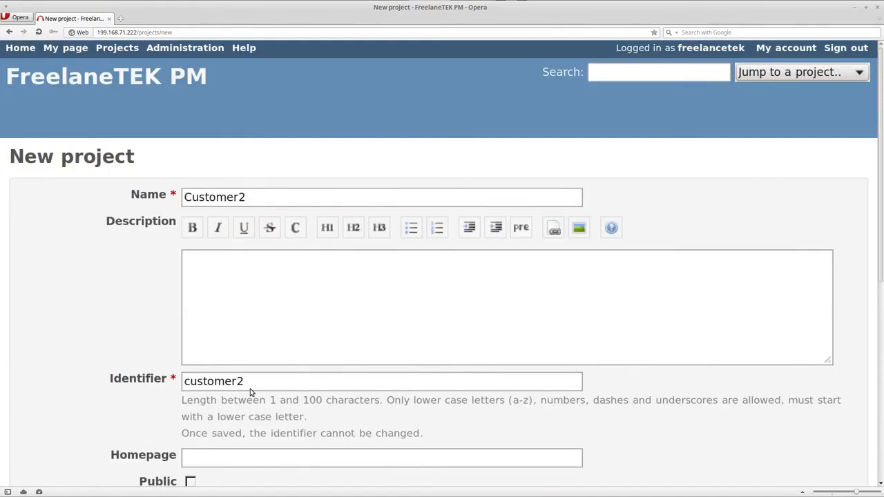
{"action": "scroll", "scroll_direction": "down", "scroll_amount": 3}
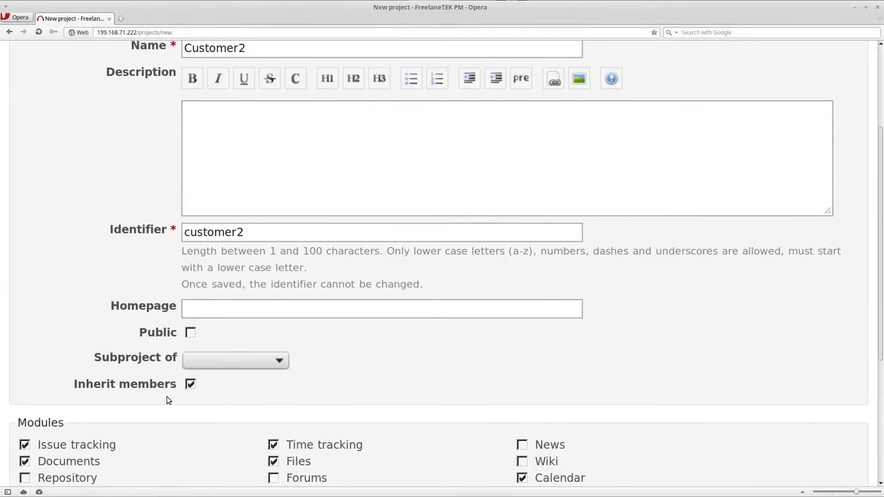
{"action": "scroll", "scroll_direction": "down", "scroll_amount": 3}
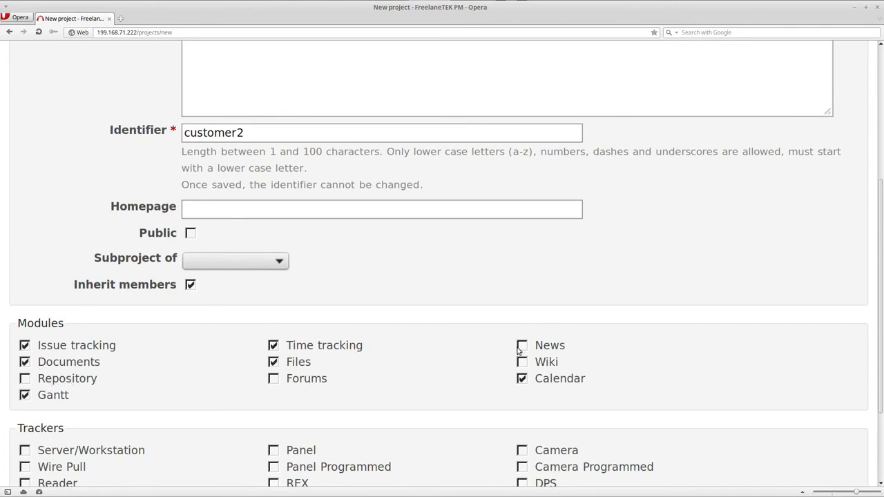
{"action": "scroll", "scroll_direction": "down", "scroll_amount": 3}
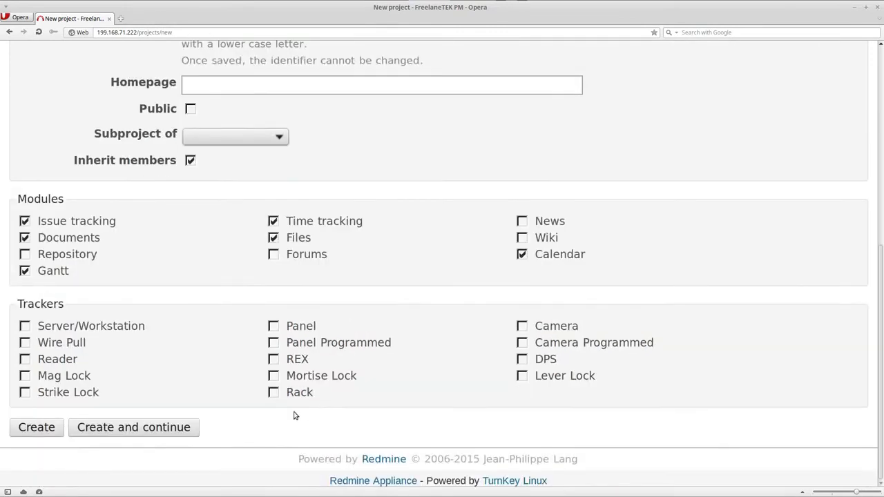
{"action": "mouse_move", "coordinate": [97, 297]}
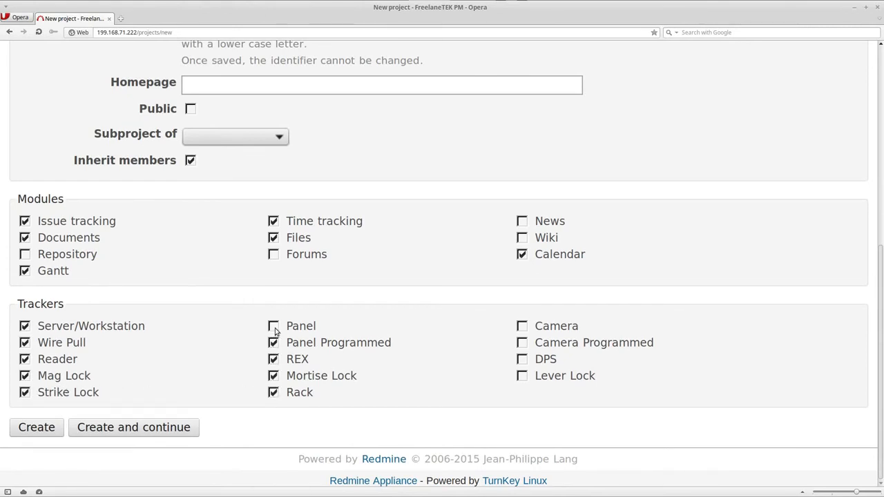
Step: Tick the Panel and remaining trackers, then create the Customer2 project
{"action": "left_click", "coordinate": [274, 326]}
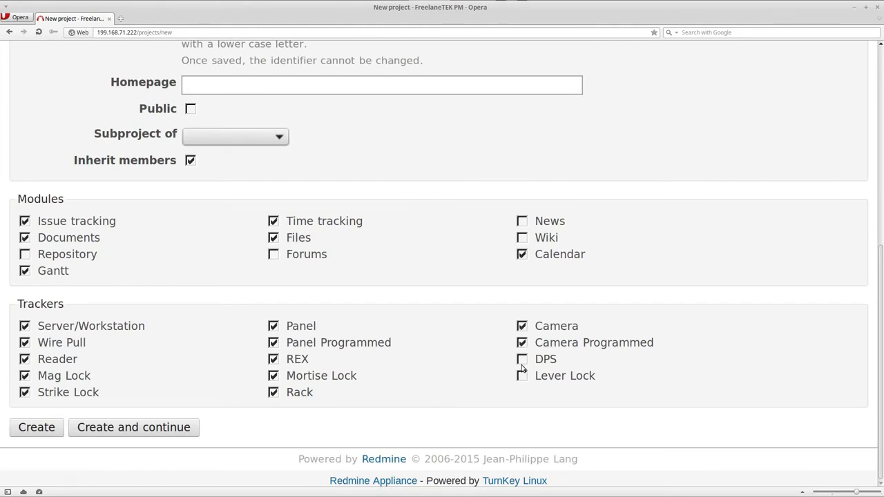
{"action": "left_click", "coordinate": [523, 359]}
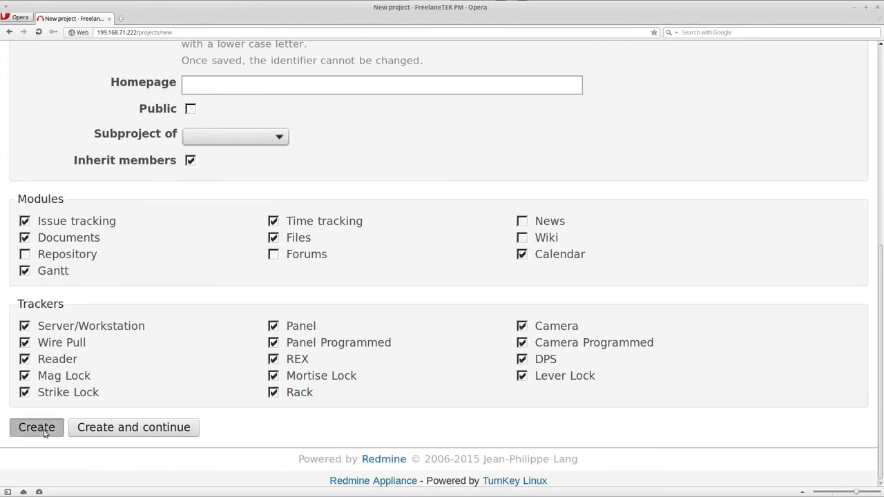
{"action": "left_click", "coordinate": [36, 427]}
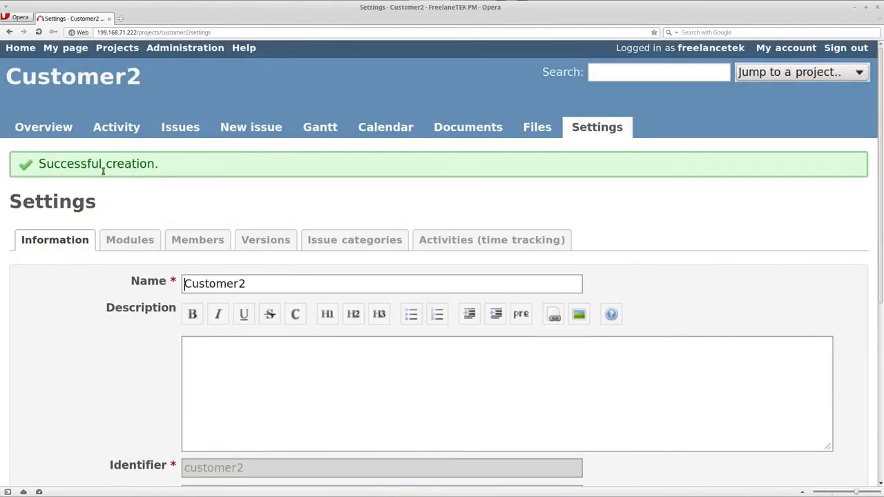
{"action": "mouse_move", "coordinate": [130, 240]}
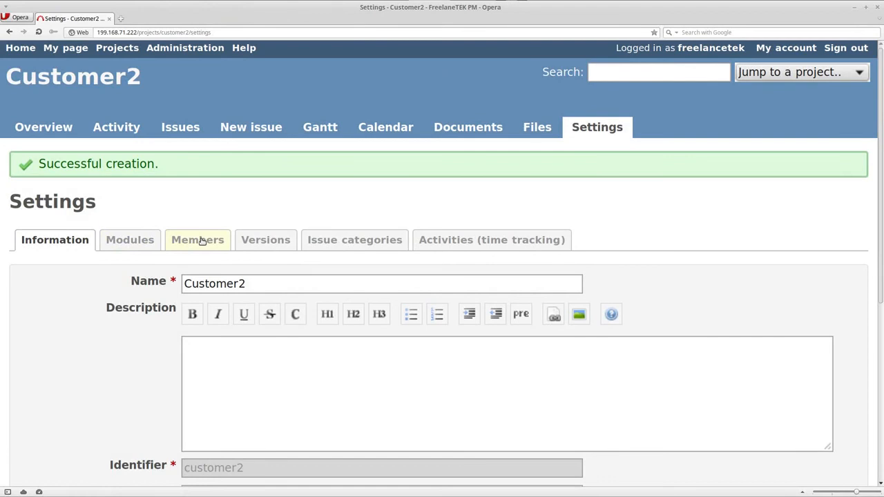
Step: Add five users including Service Tech1 and Service Tech2 to Customer2 with the Manager role
{"action": "left_click", "coordinate": [198, 241]}
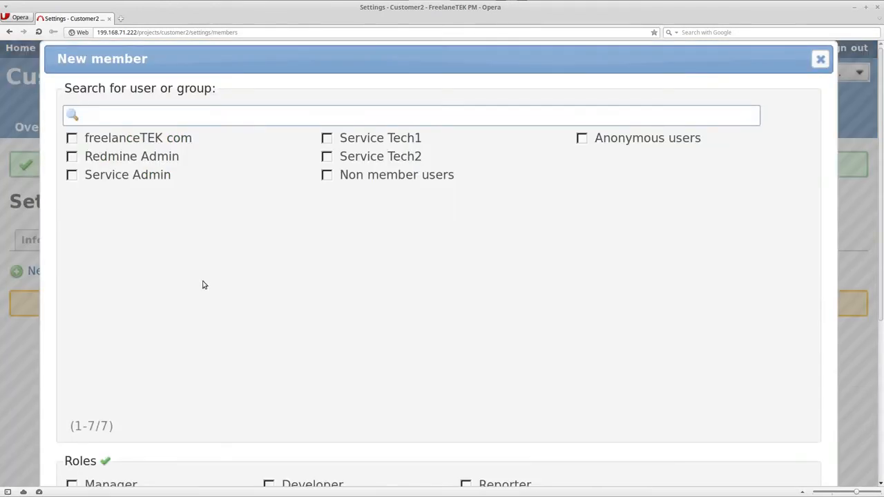
{"action": "left_click", "coordinate": [72, 138]}
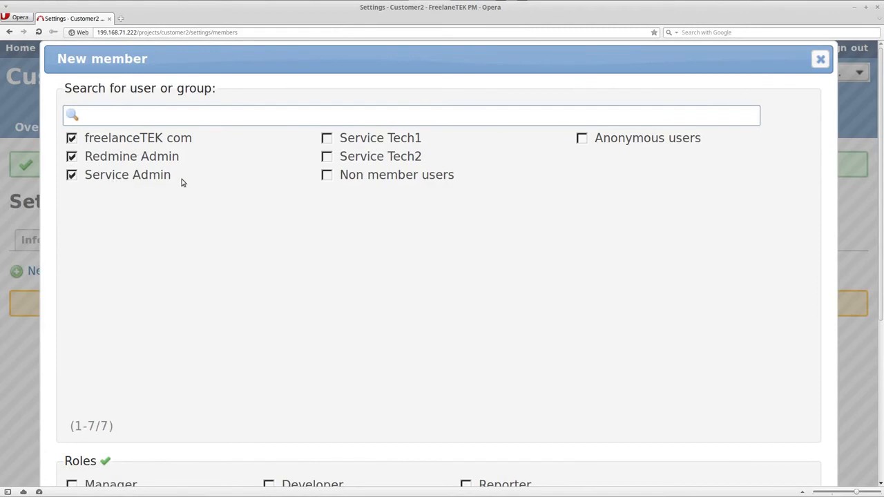
{"action": "left_click", "coordinate": [326, 156]}
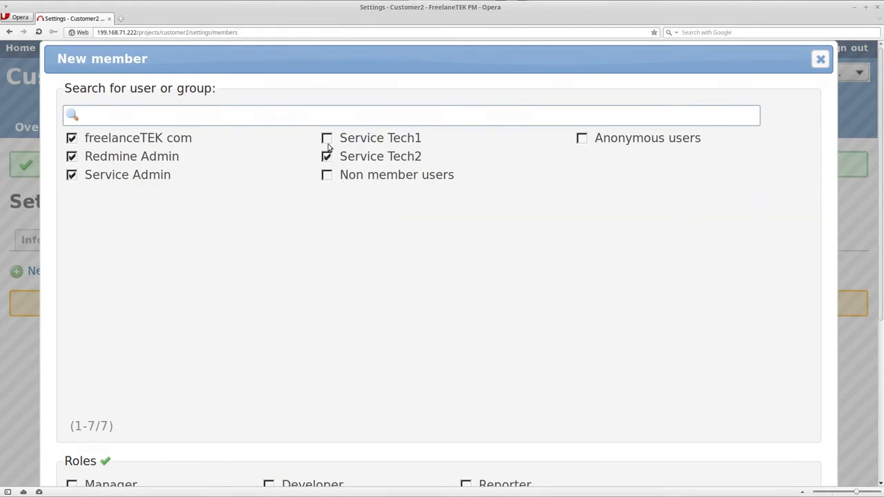
{"action": "left_click", "coordinate": [326, 138]}
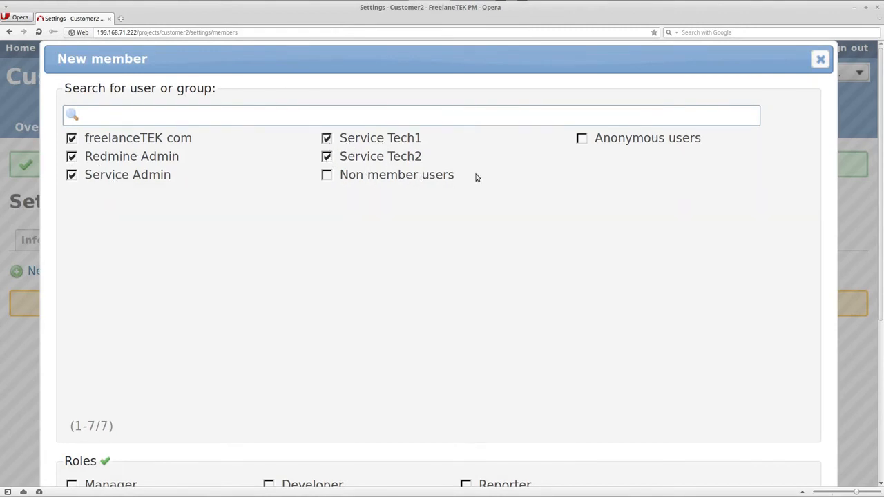
{"action": "scroll", "scroll_direction": "down", "scroll_amount": 3}
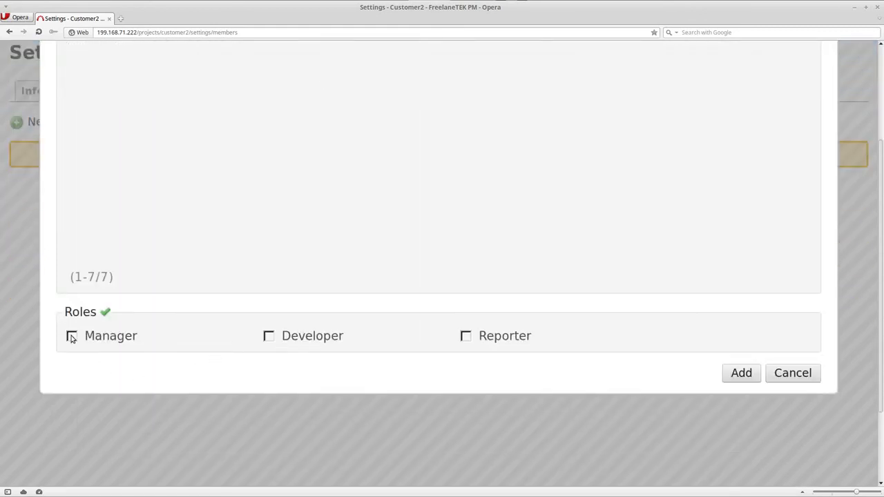
{"action": "left_click", "coordinate": [740, 373]}
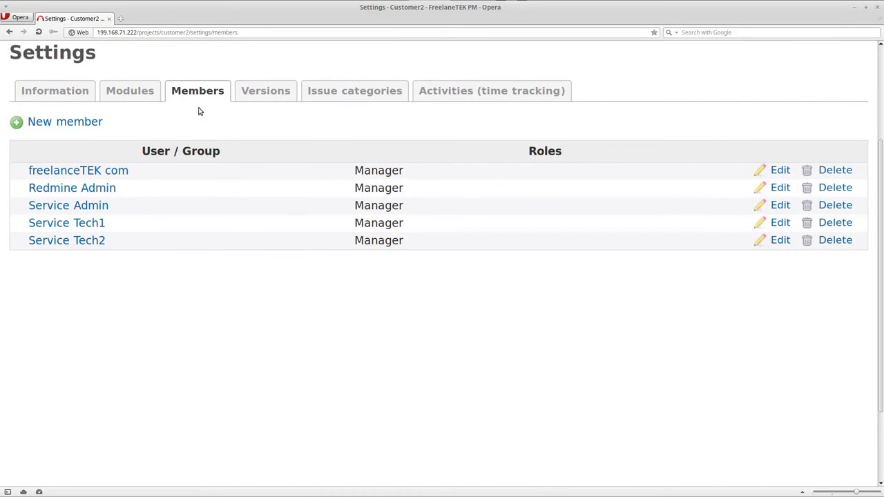
Step: Save Customer2's module selection and return to the list of all projects
{"action": "left_click", "coordinate": [130, 91]}
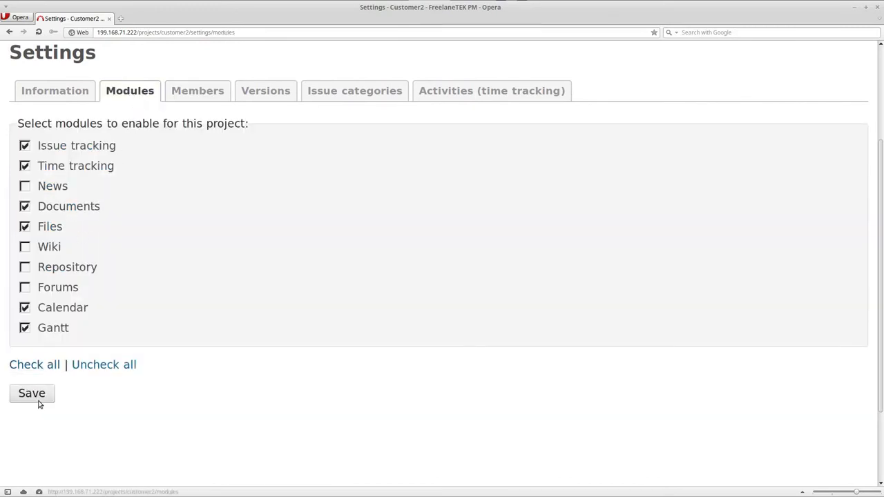
{"action": "left_click", "coordinate": [30, 393]}
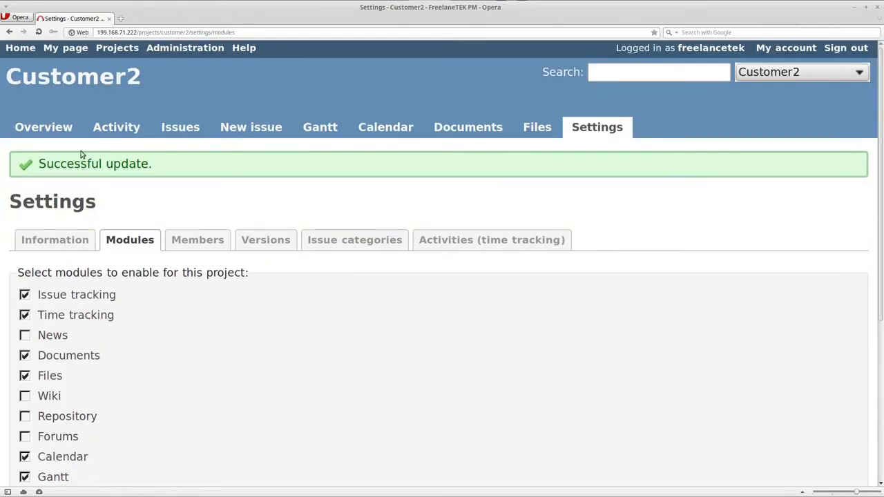
{"action": "left_click", "coordinate": [116, 47]}
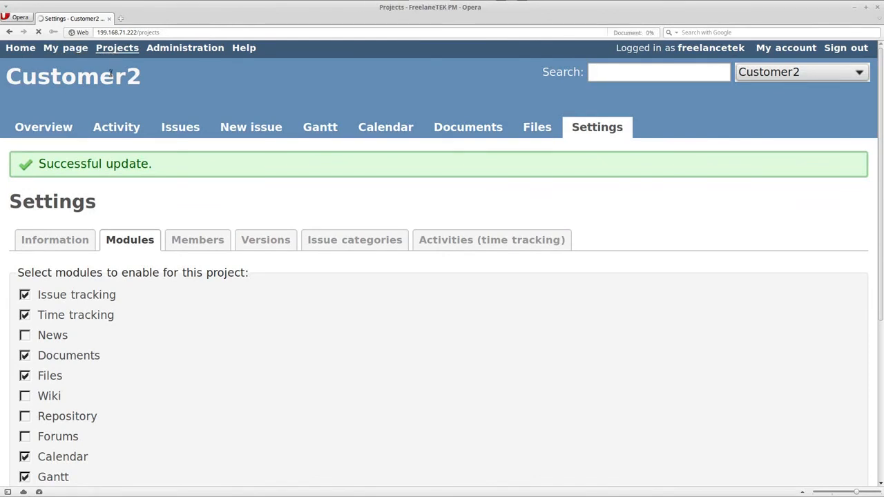
{"action": "left_click", "coordinate": [116, 47]}
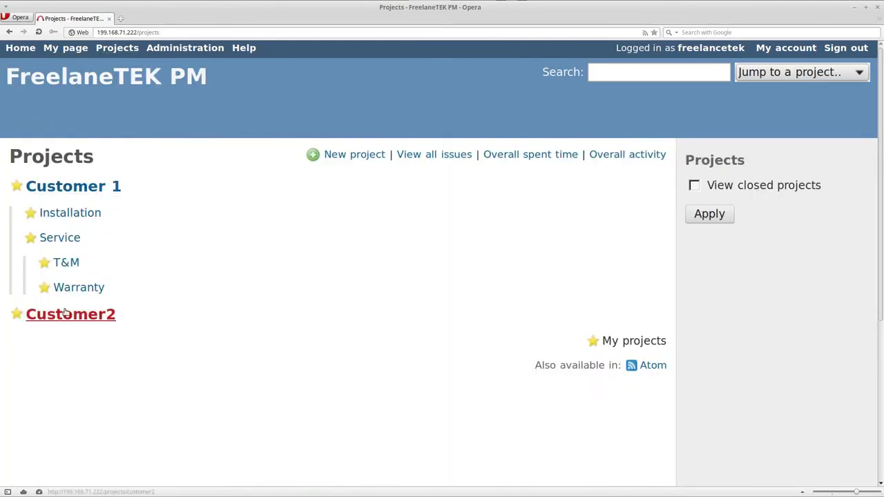
{"action": "mouse_move", "coordinate": [55, 333]}
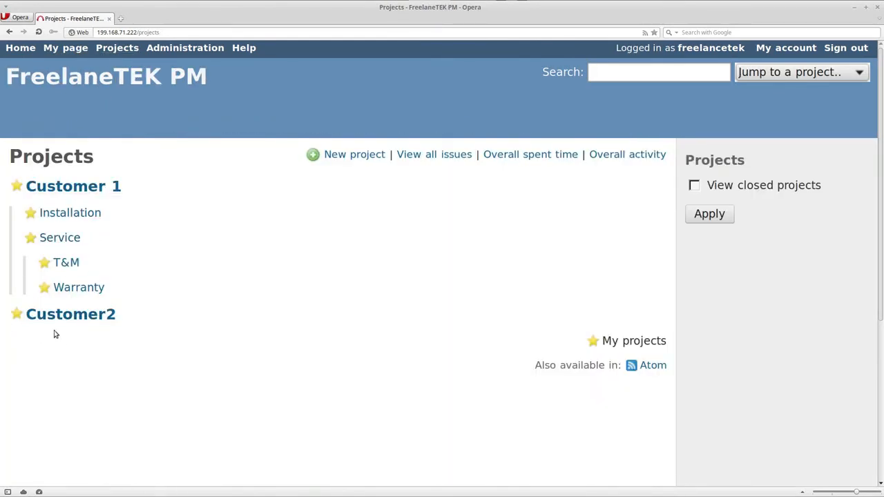
{"action": "mouse_move", "coordinate": [71, 315]}
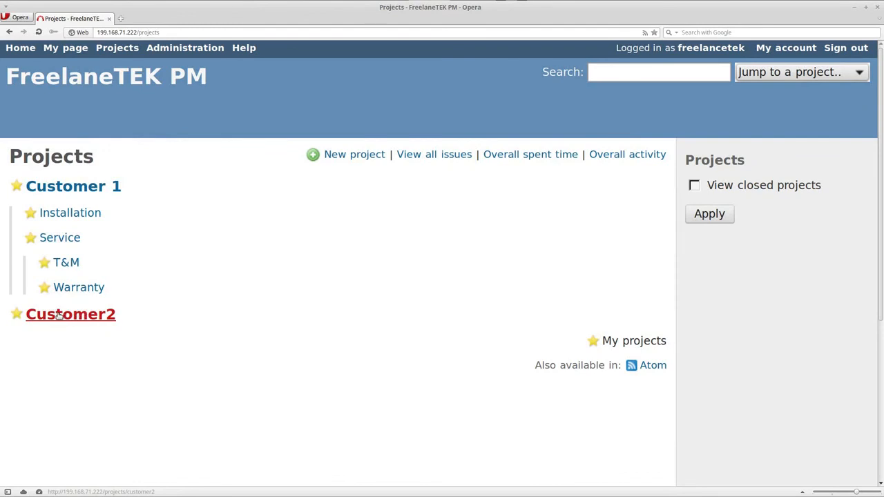
{"action": "mouse_move", "coordinate": [45, 395]}
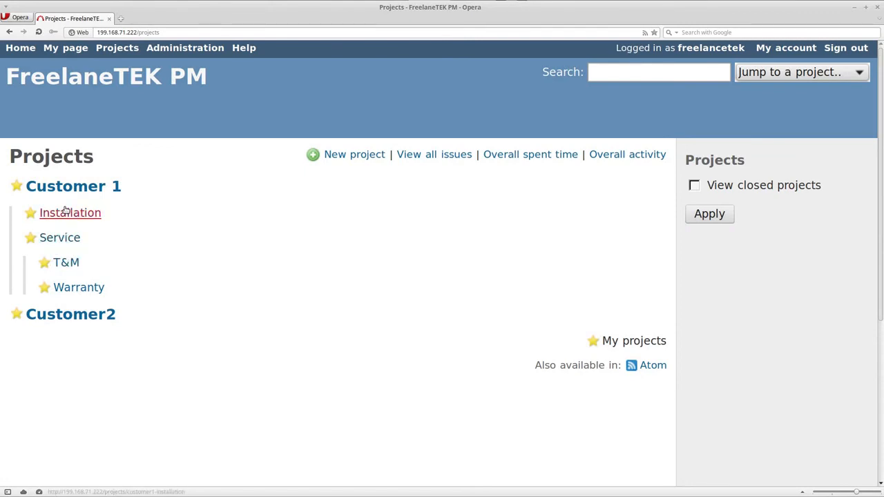
{"action": "mouse_move", "coordinate": [99, 213]}
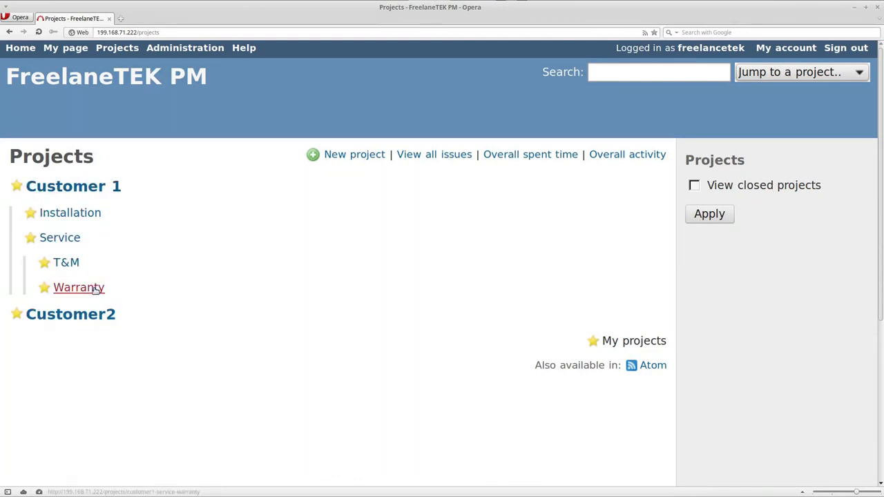
{"action": "mouse_move", "coordinate": [67, 263]}
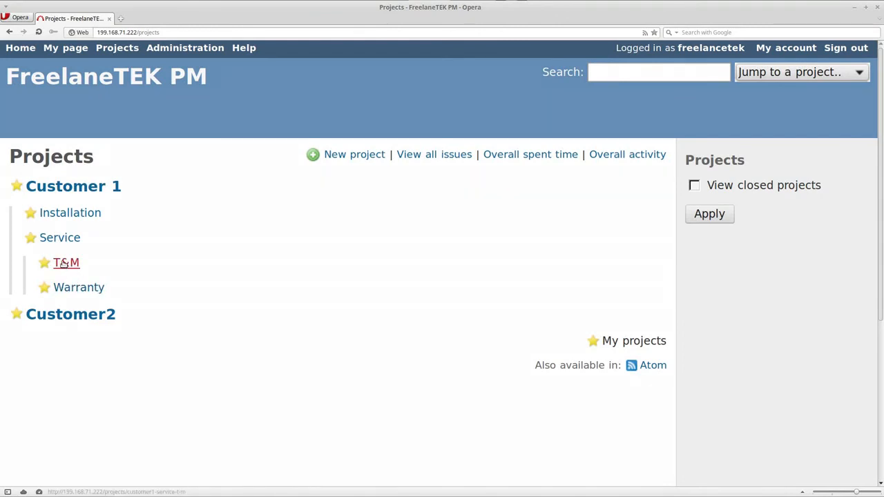
{"action": "mouse_move", "coordinate": [59, 238]}
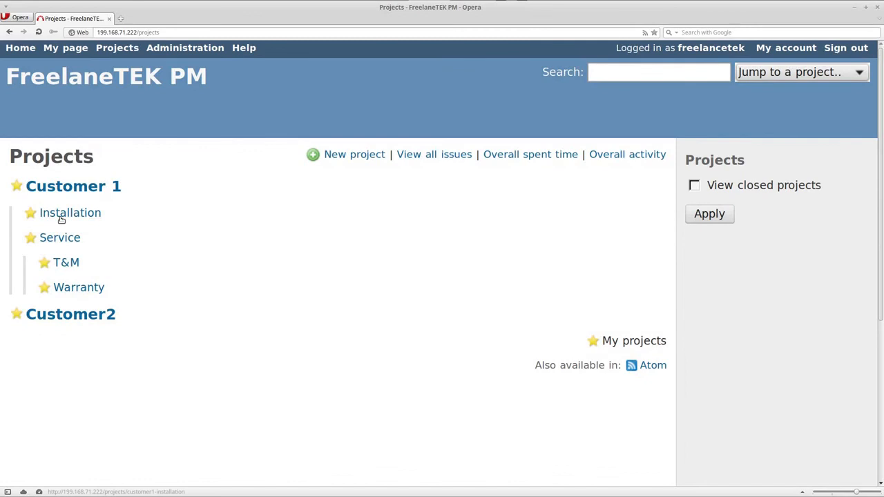
{"action": "mouse_move", "coordinate": [69, 213]}
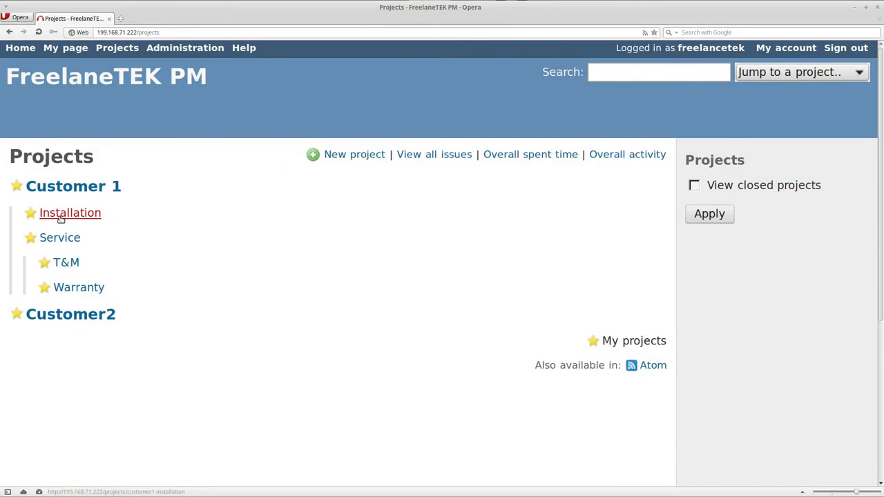
{"action": "left_click", "coordinate": [69, 213]}
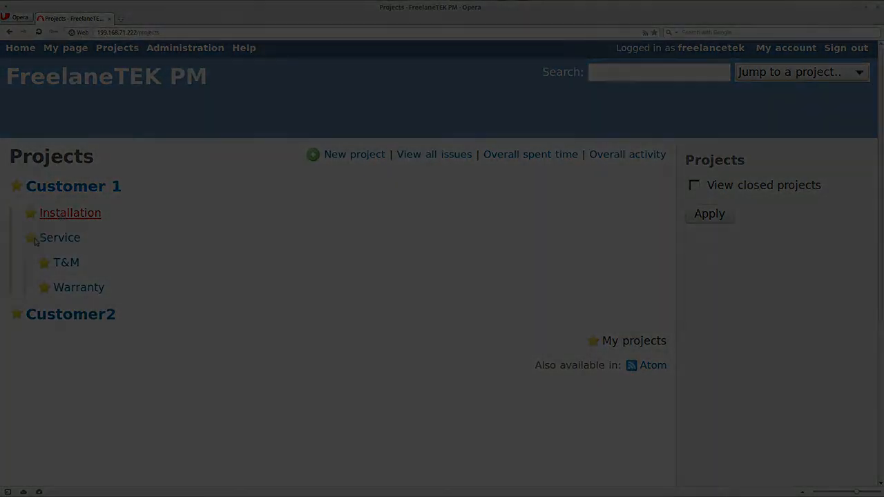